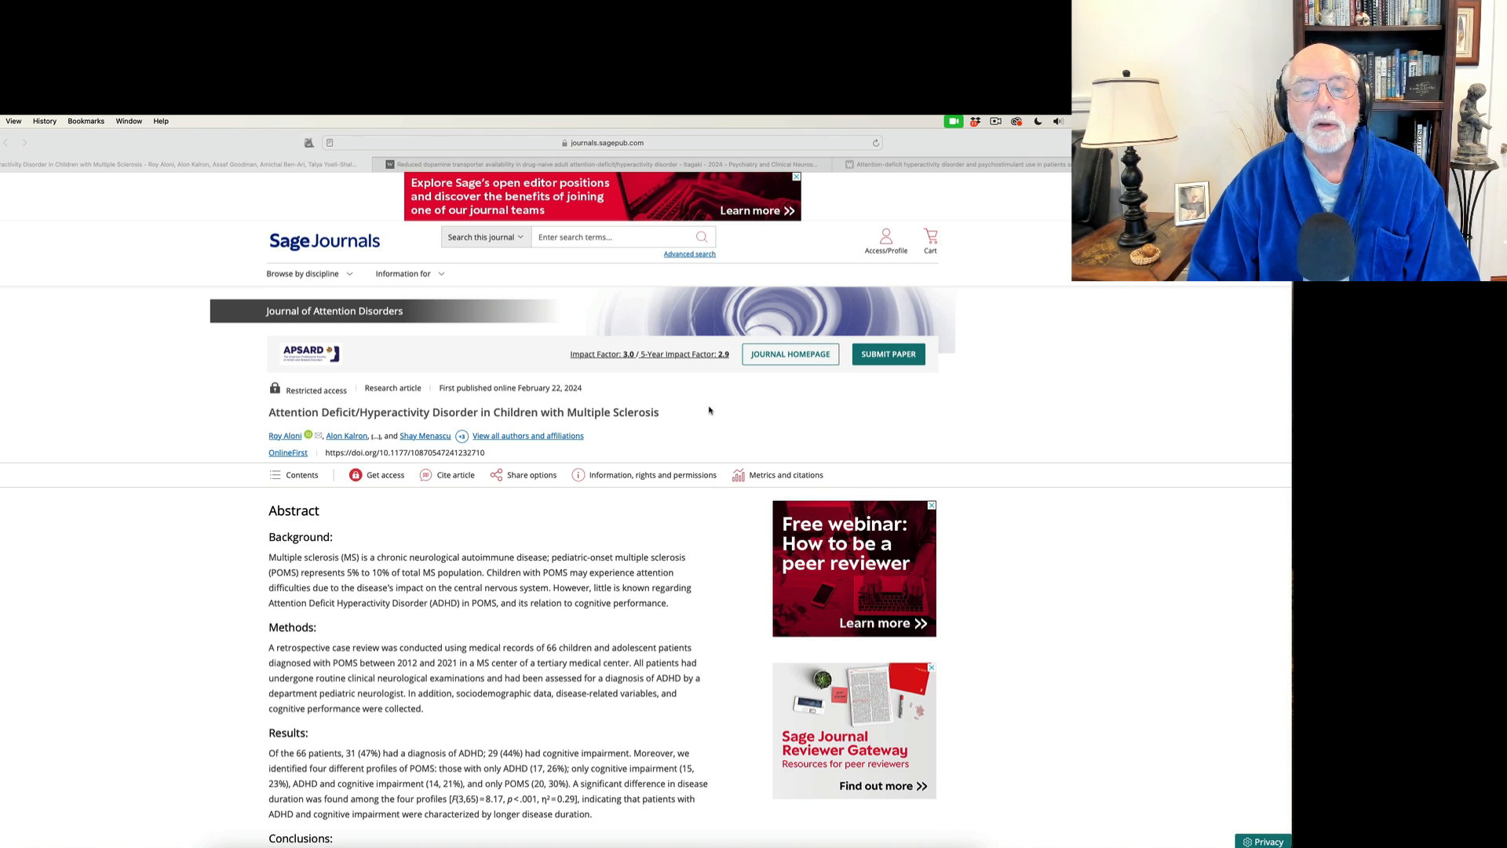
# Scroll the pediatric MS and ADHD article down to the abstract's Conclusions and Get Access box
pyautogui.scroll(-3)
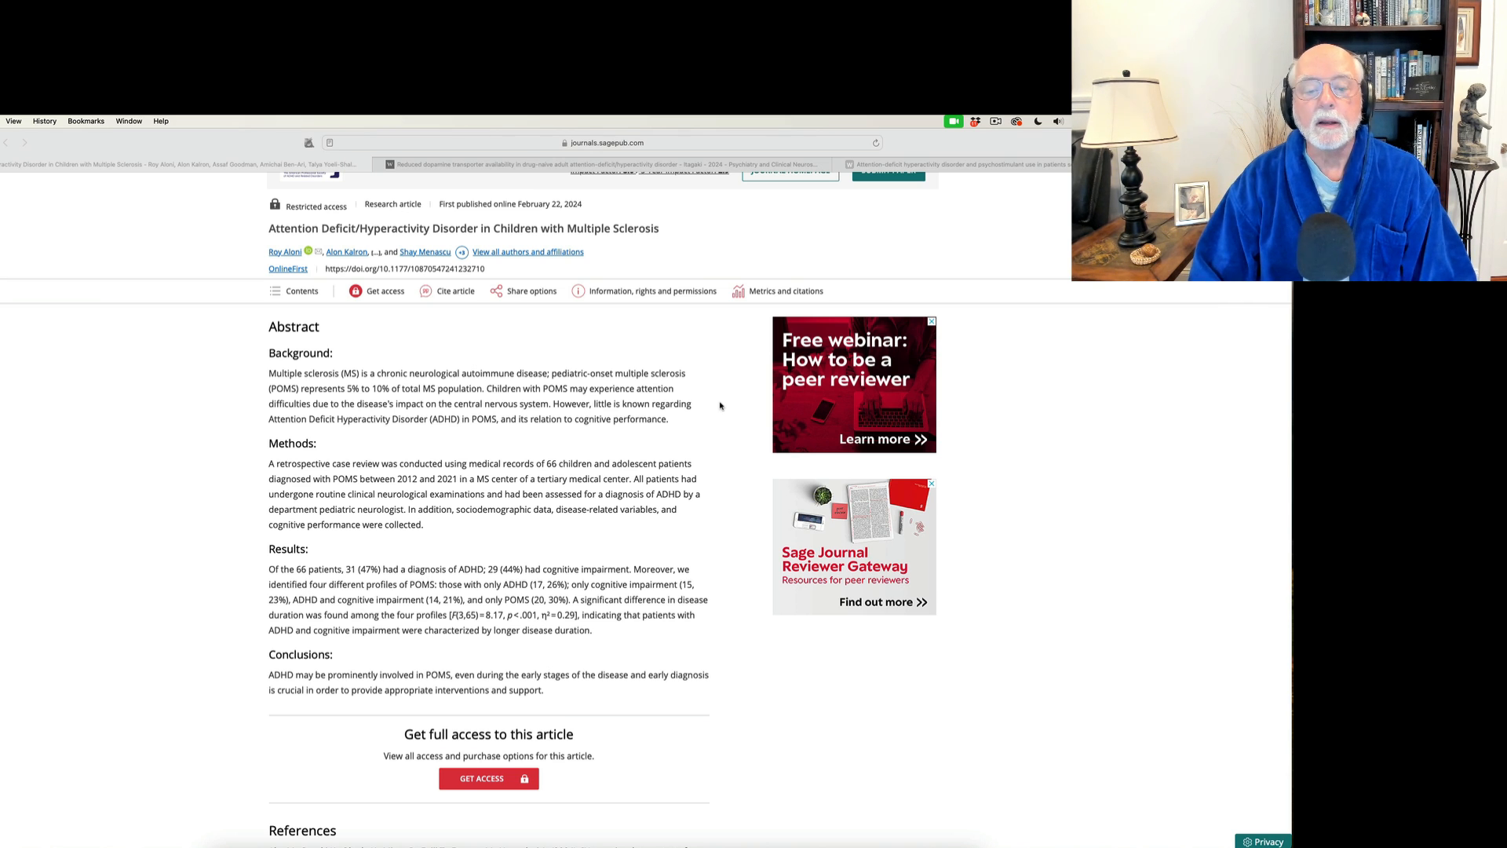
# Scroll a little further so the References section appears beneath the abstract
pyautogui.scroll(-3)
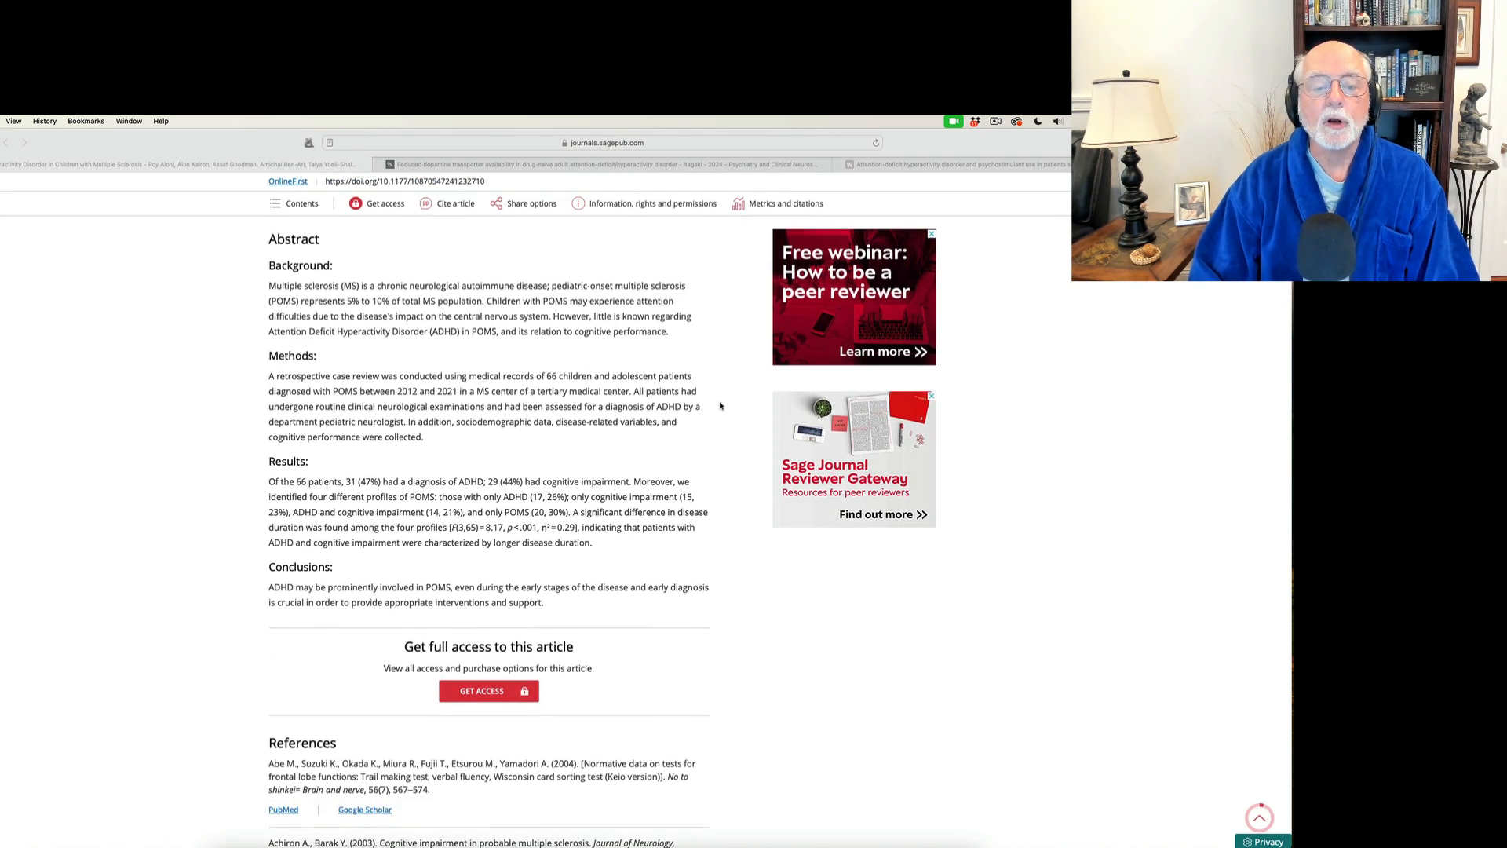
pyautogui.scroll(-3)
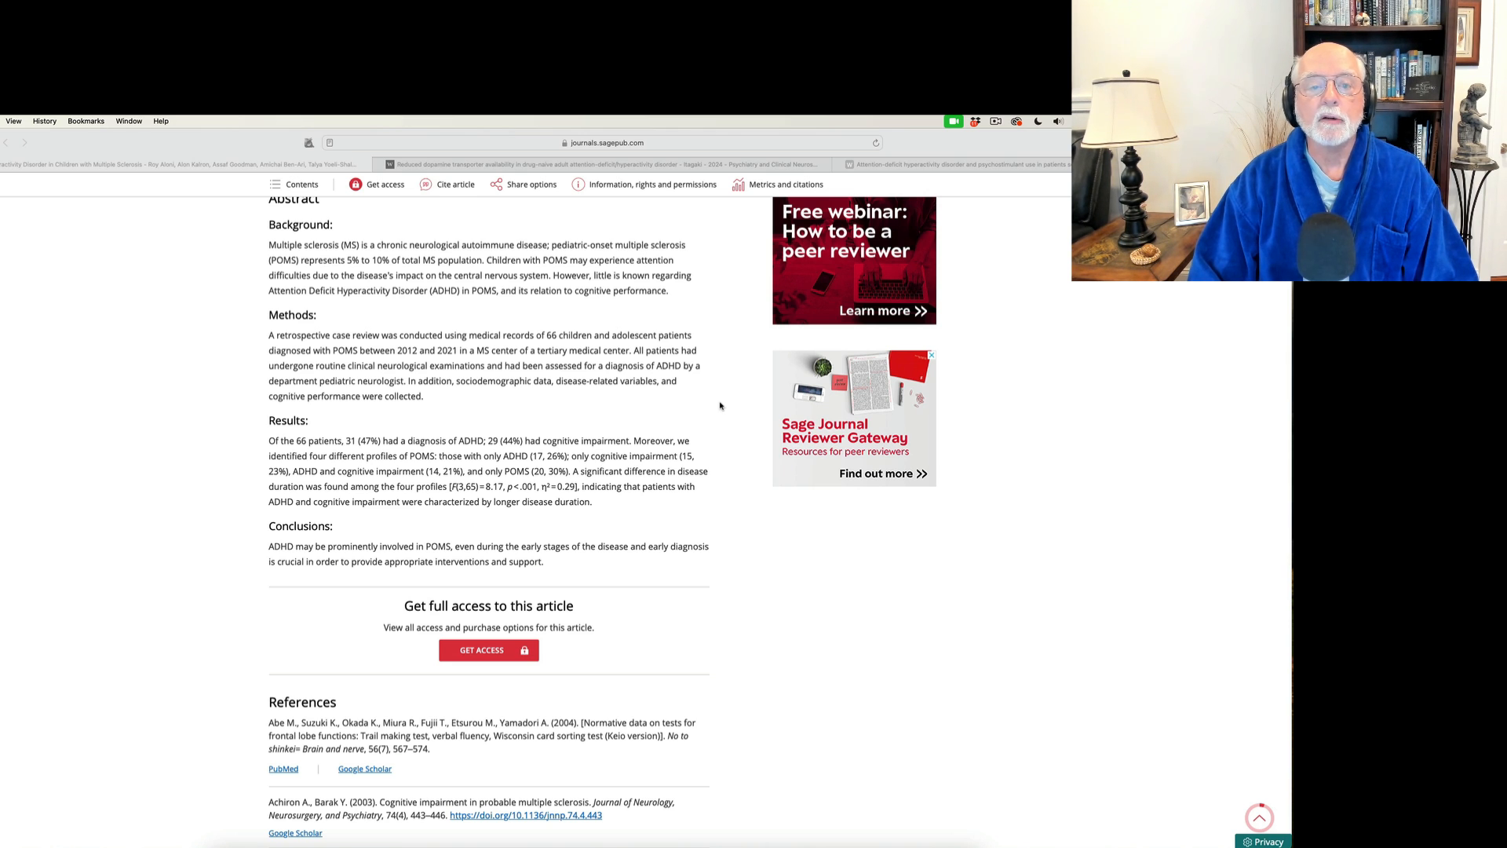
pyautogui.scroll(-3)
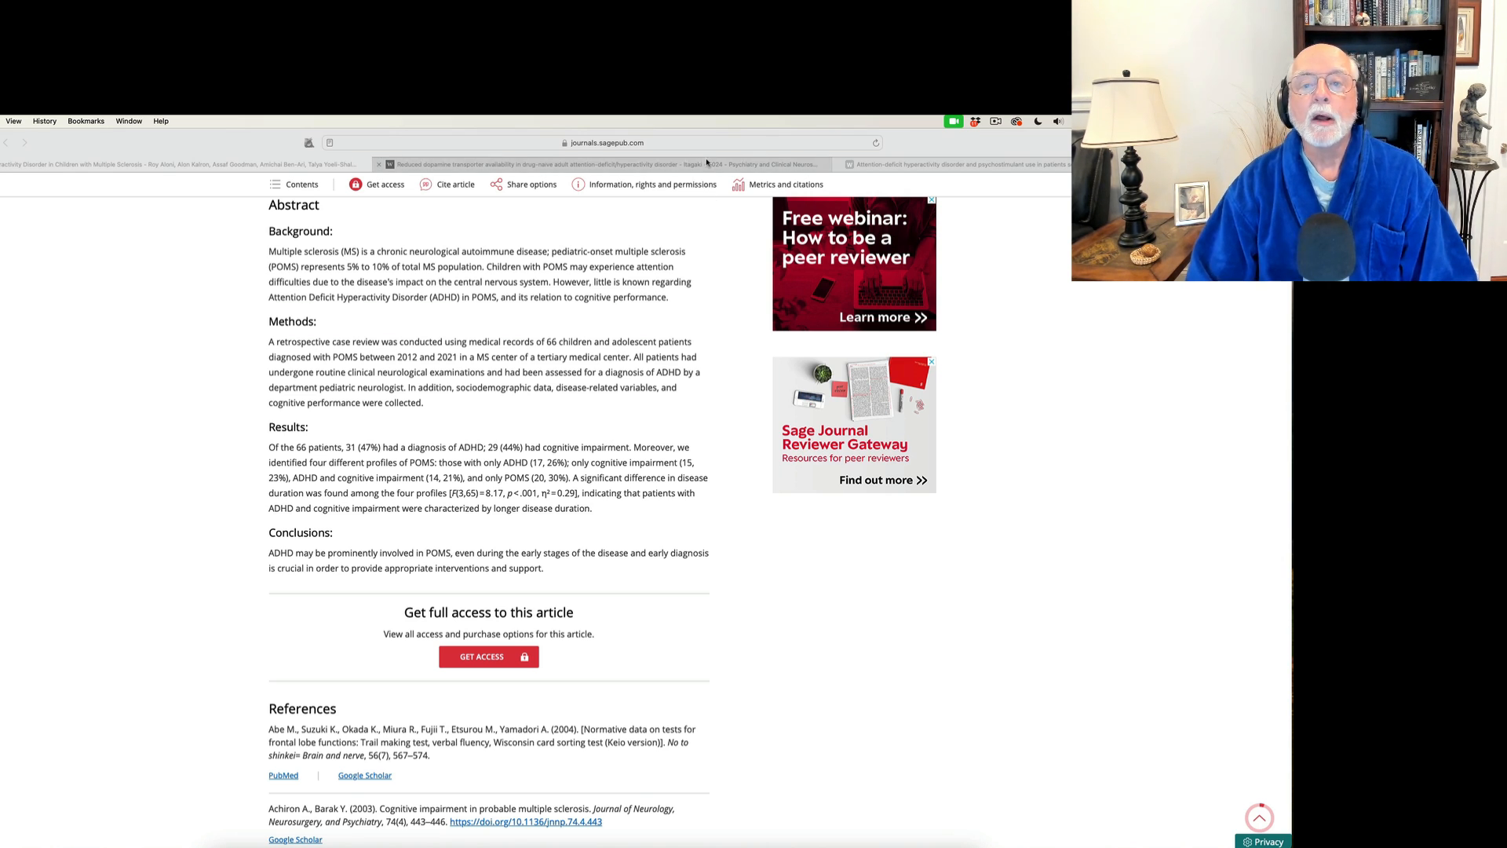
# Switch to the tab with the dopamine transporter availability in drug-naive adult ADHD article
pyautogui.click(538, 163)
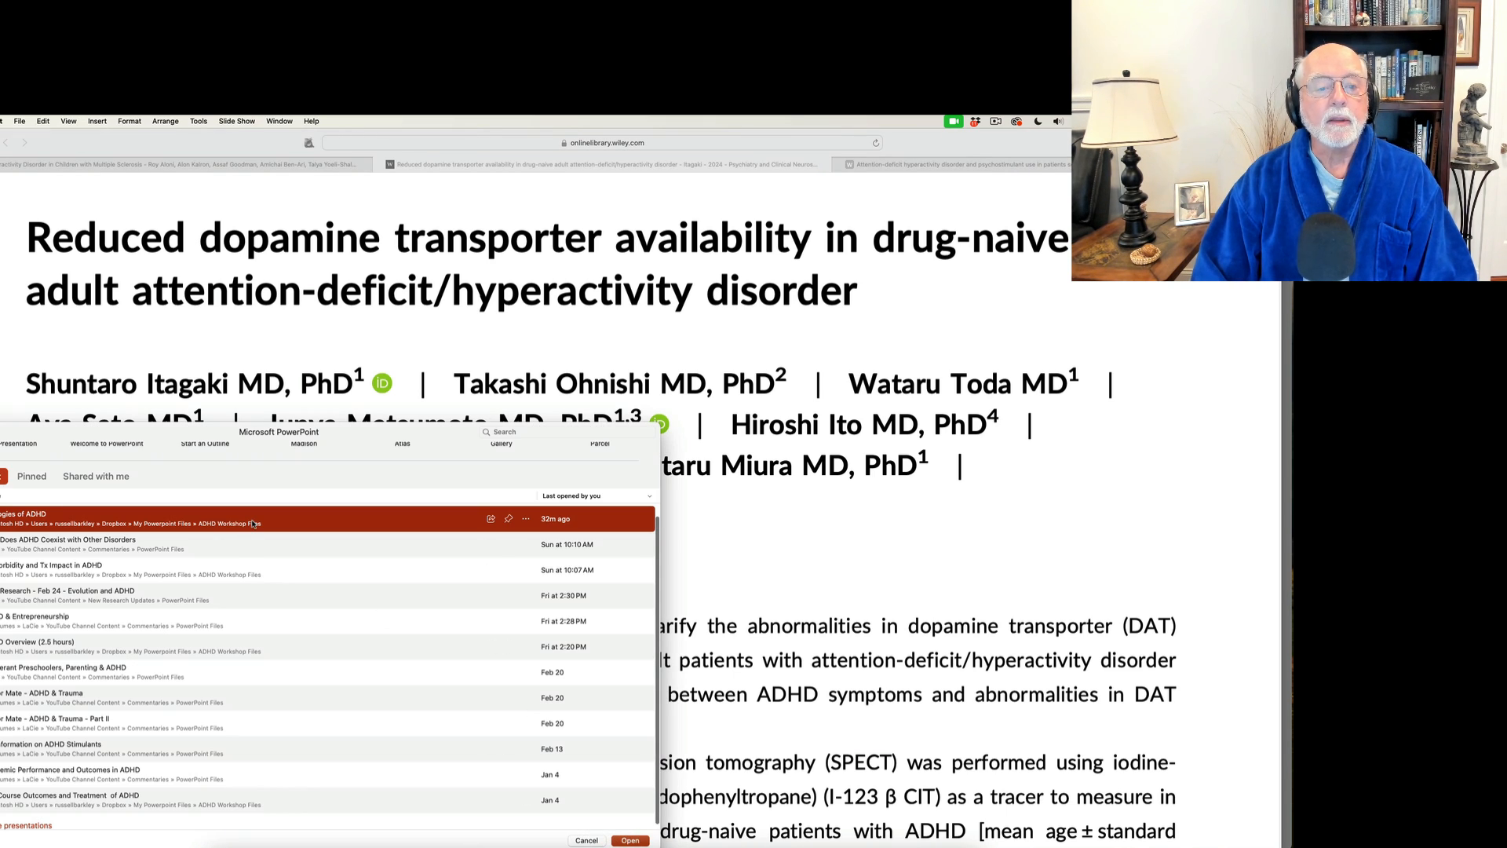
# Open the Etiologies of ADHD presentation from PowerPoint's recent files
pyautogui.click(629, 840)
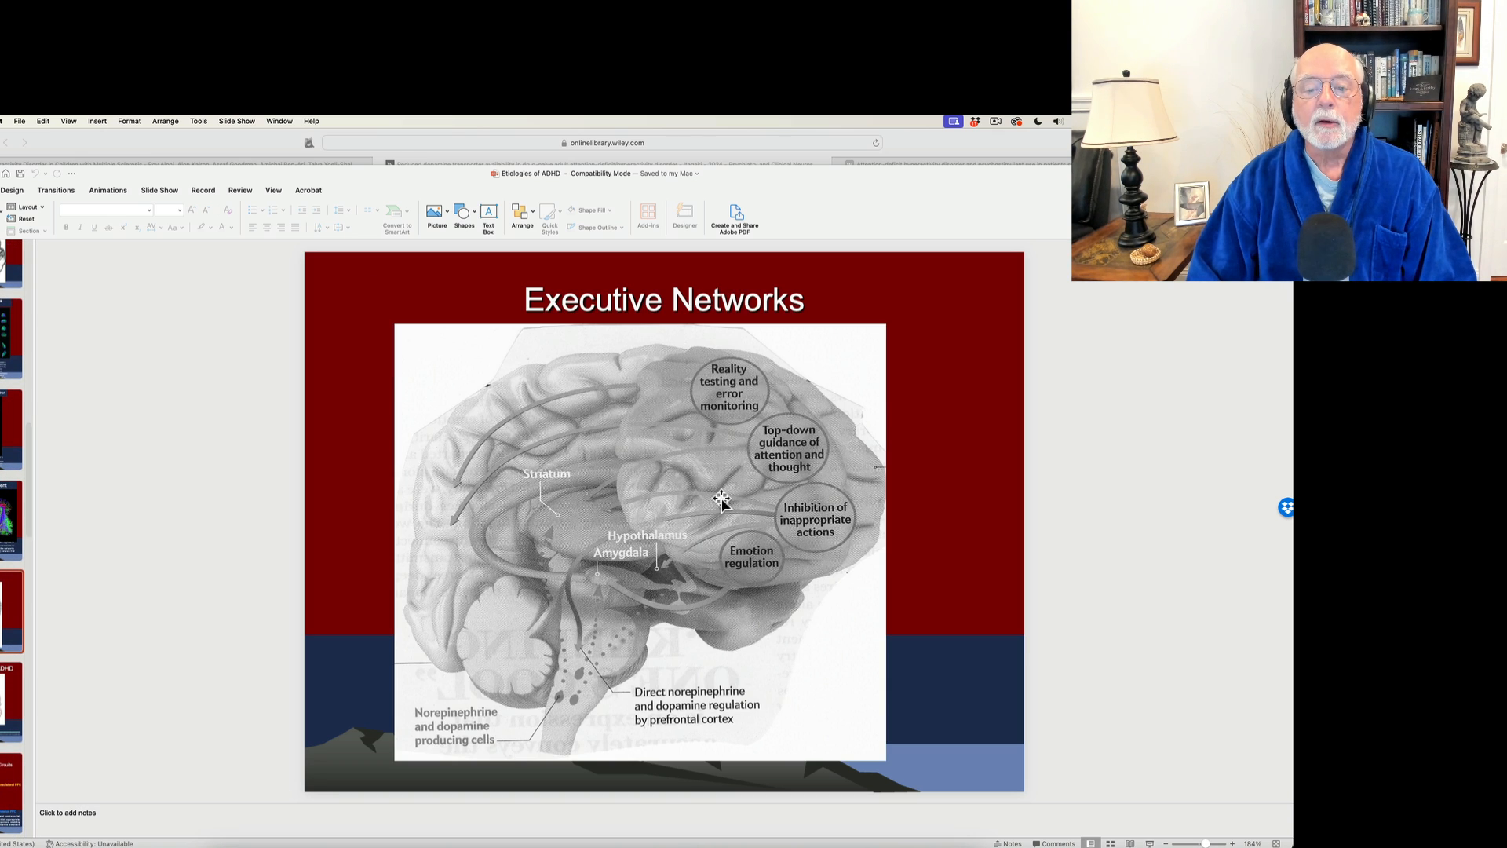
pyautogui.moveTo(557, 548)
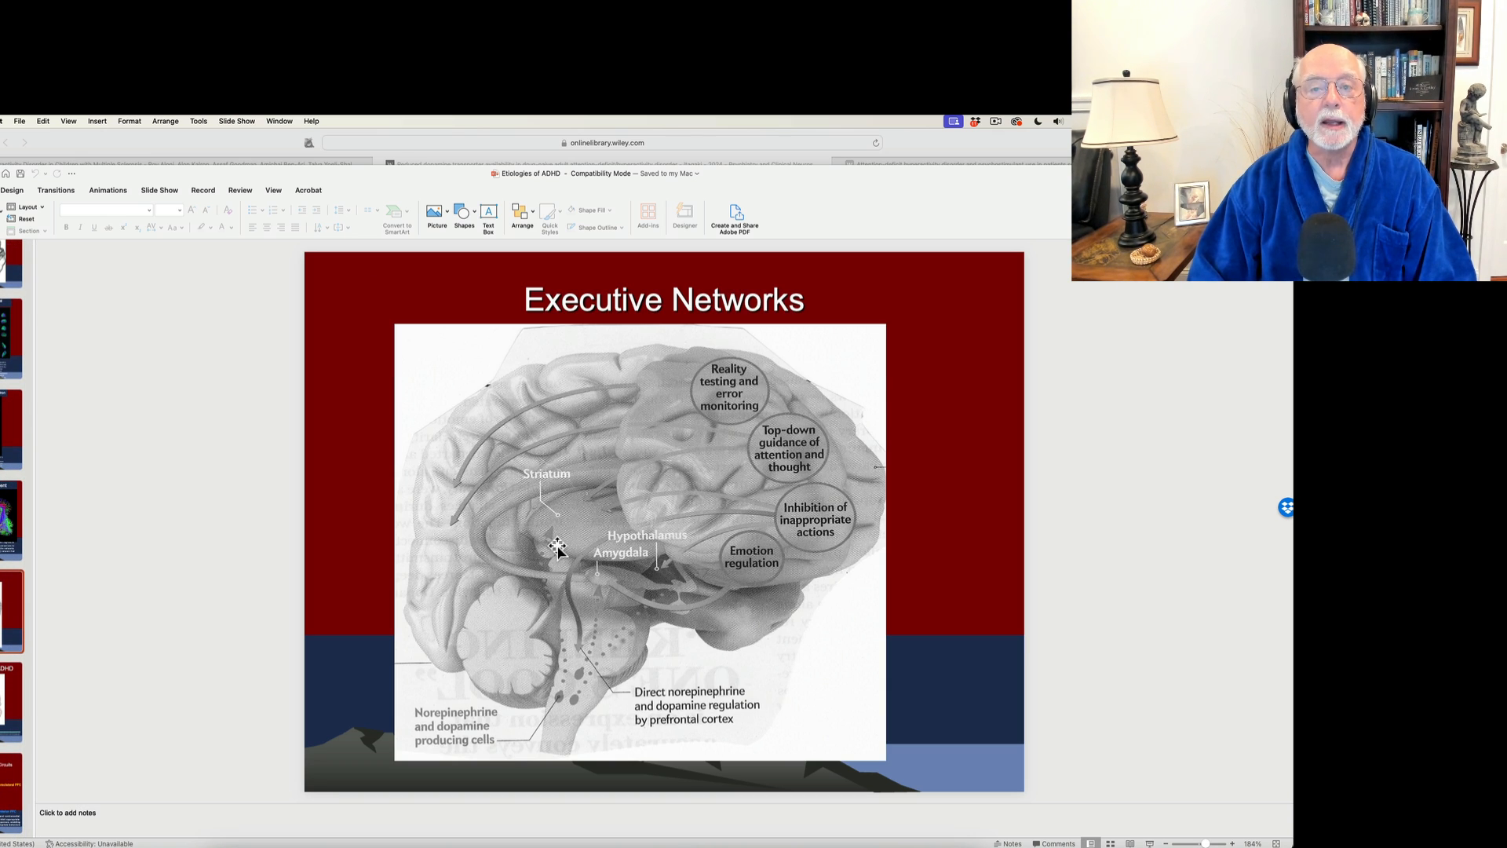
pyautogui.moveTo(710, 572)
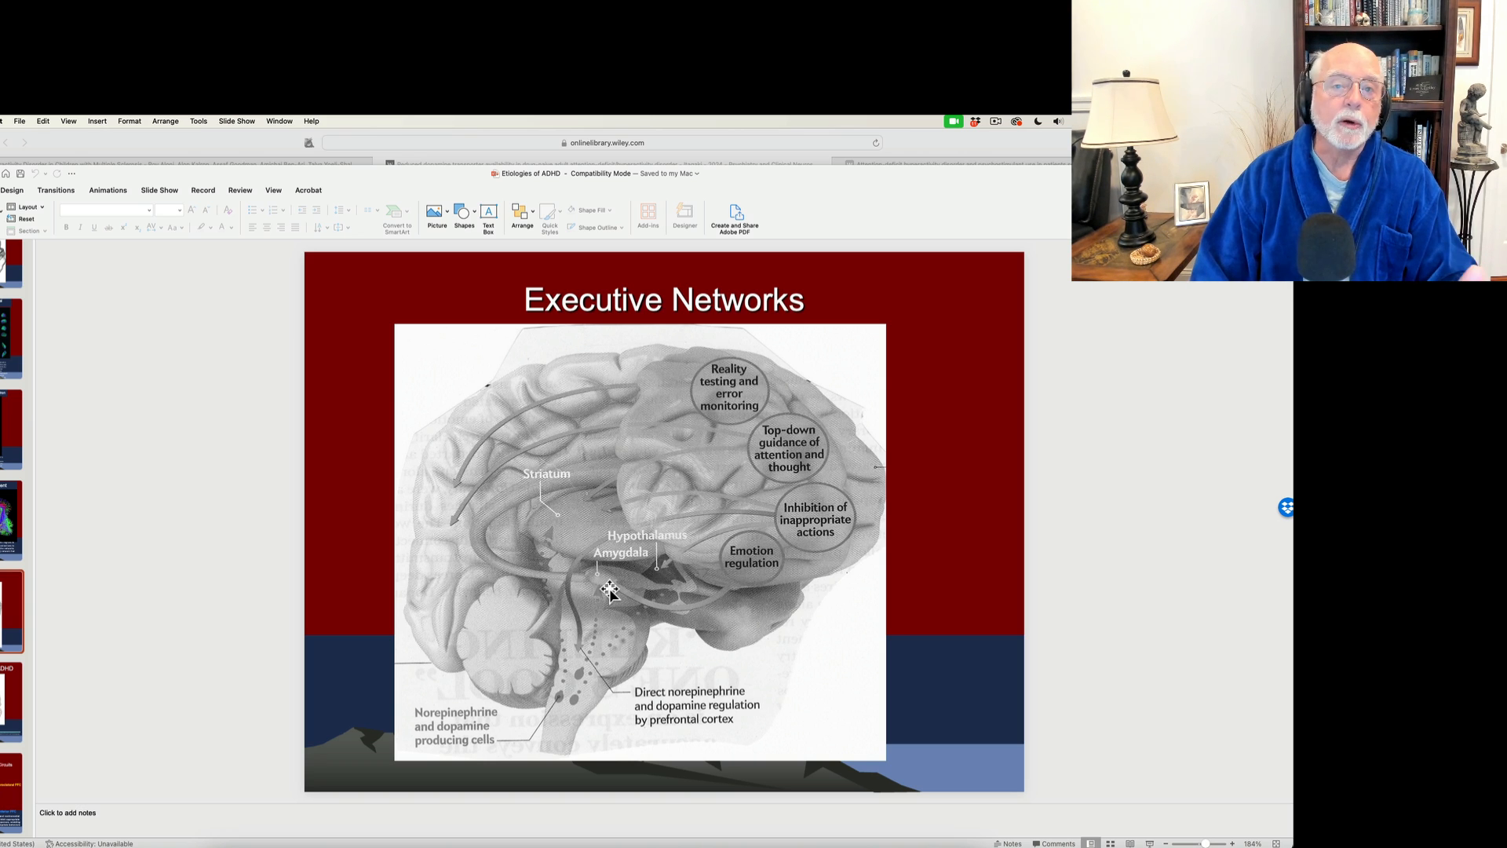
pyautogui.moveTo(613, 588)
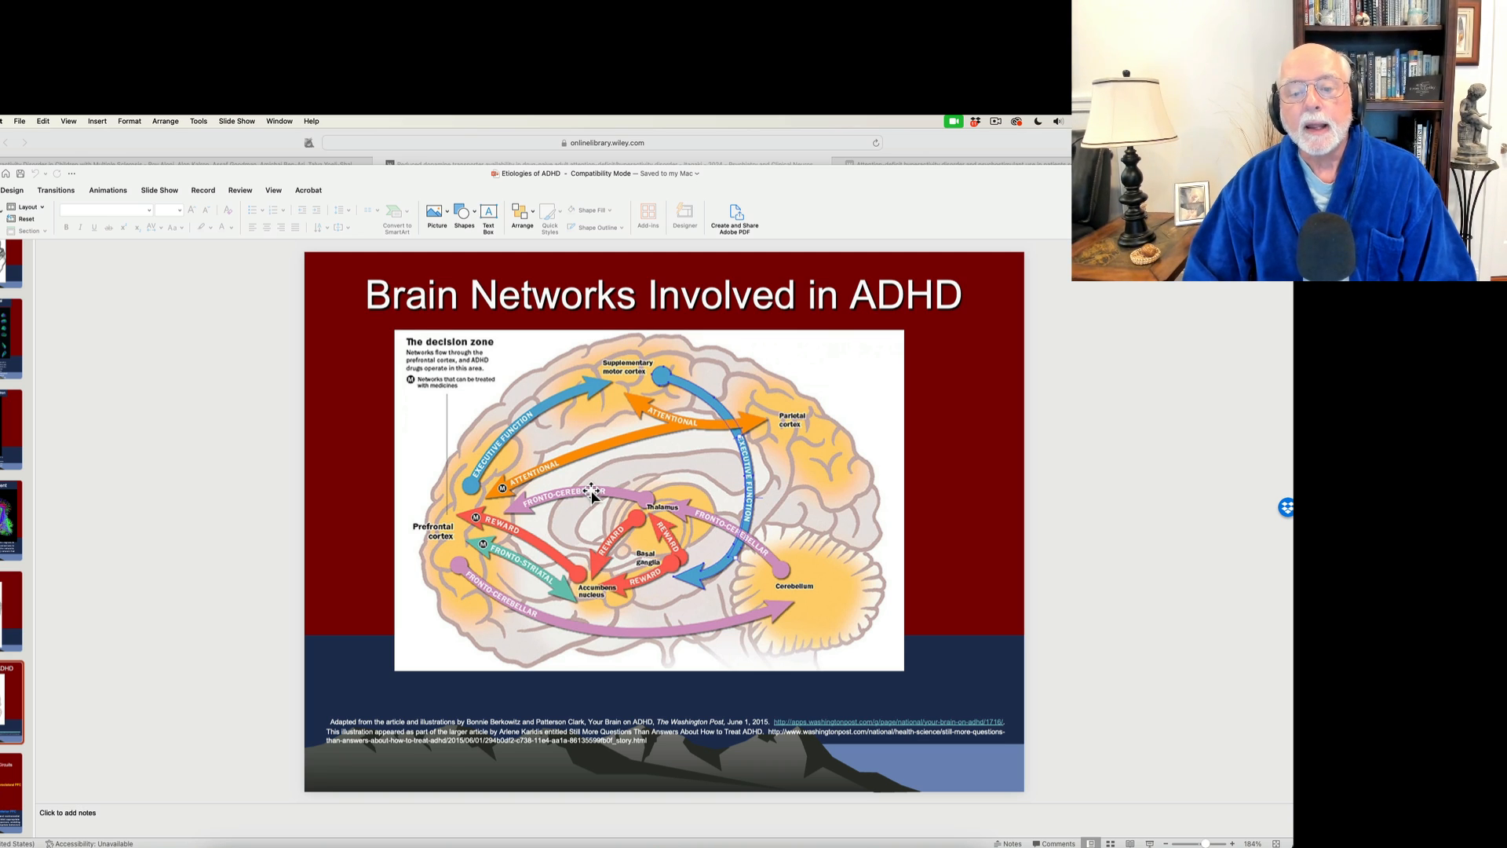
pyautogui.moveTo(712, 481)
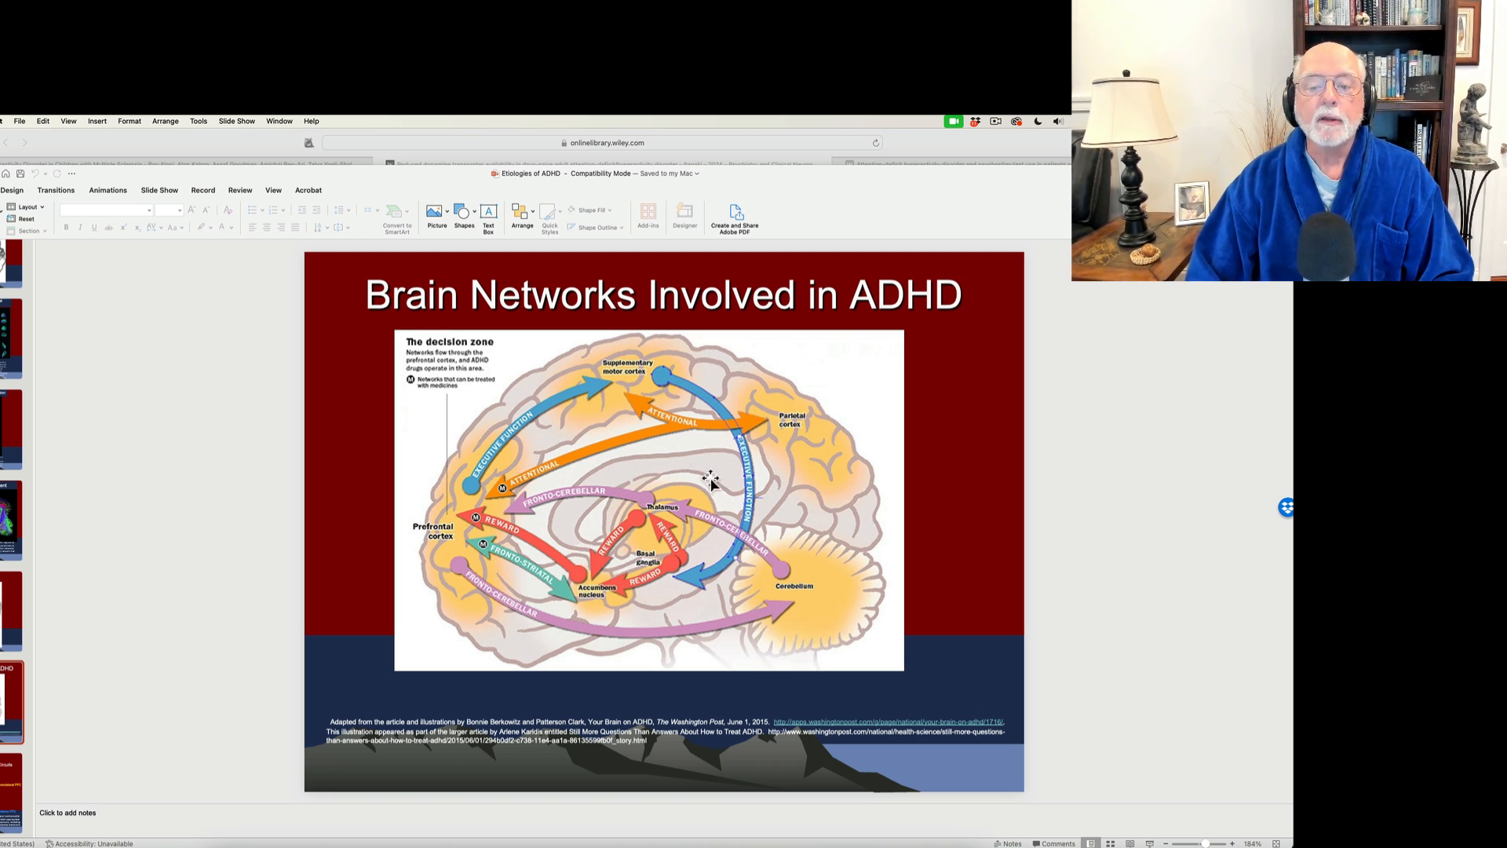
pyautogui.moveTo(700, 447)
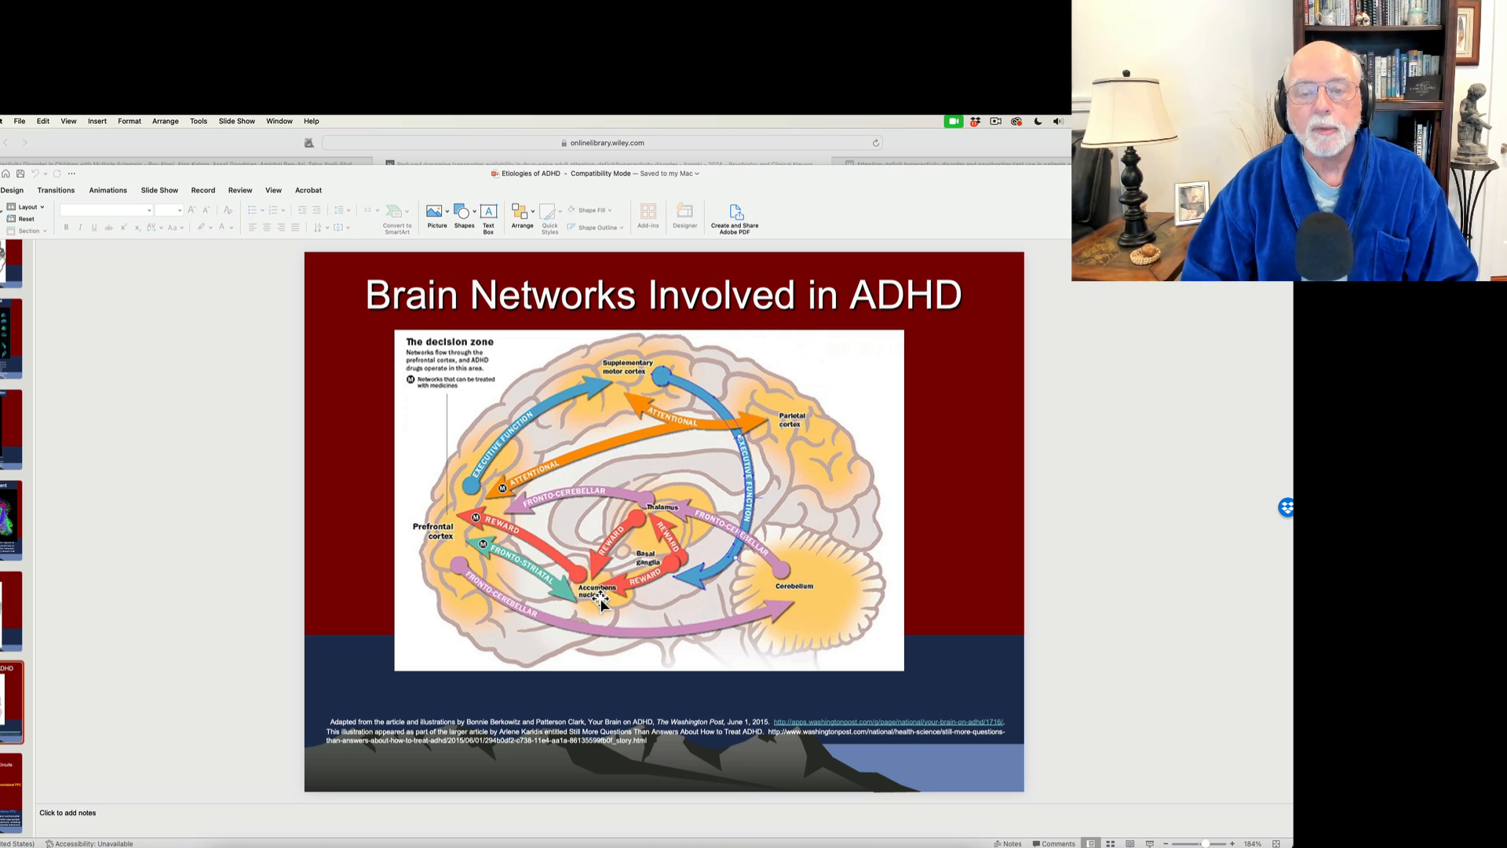
pyautogui.moveTo(699, 577)
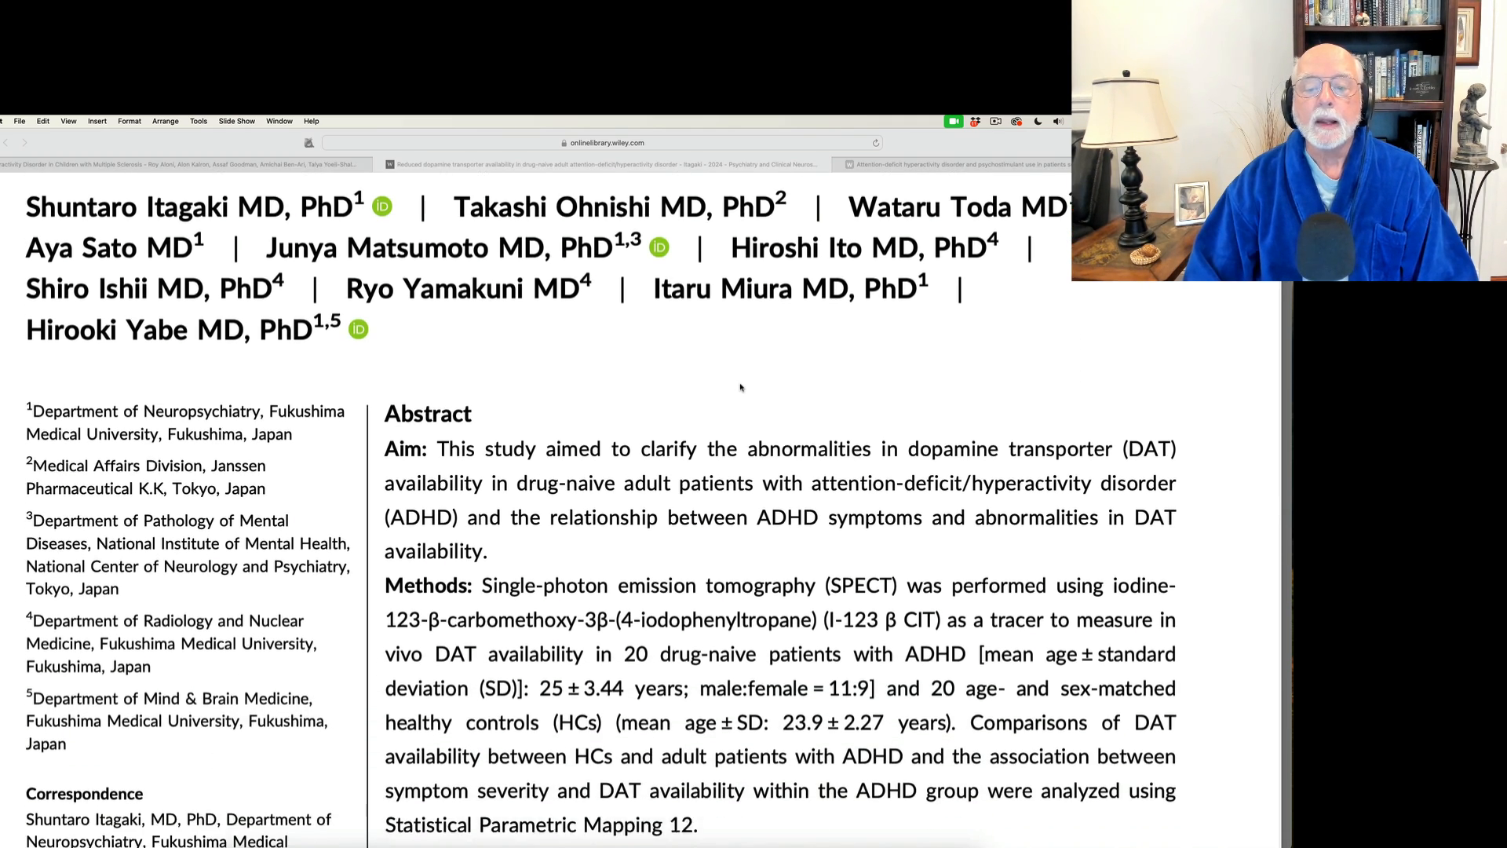
# Scroll down through the dopamine transporter study's abstract to read its results
pyautogui.scroll(-3)
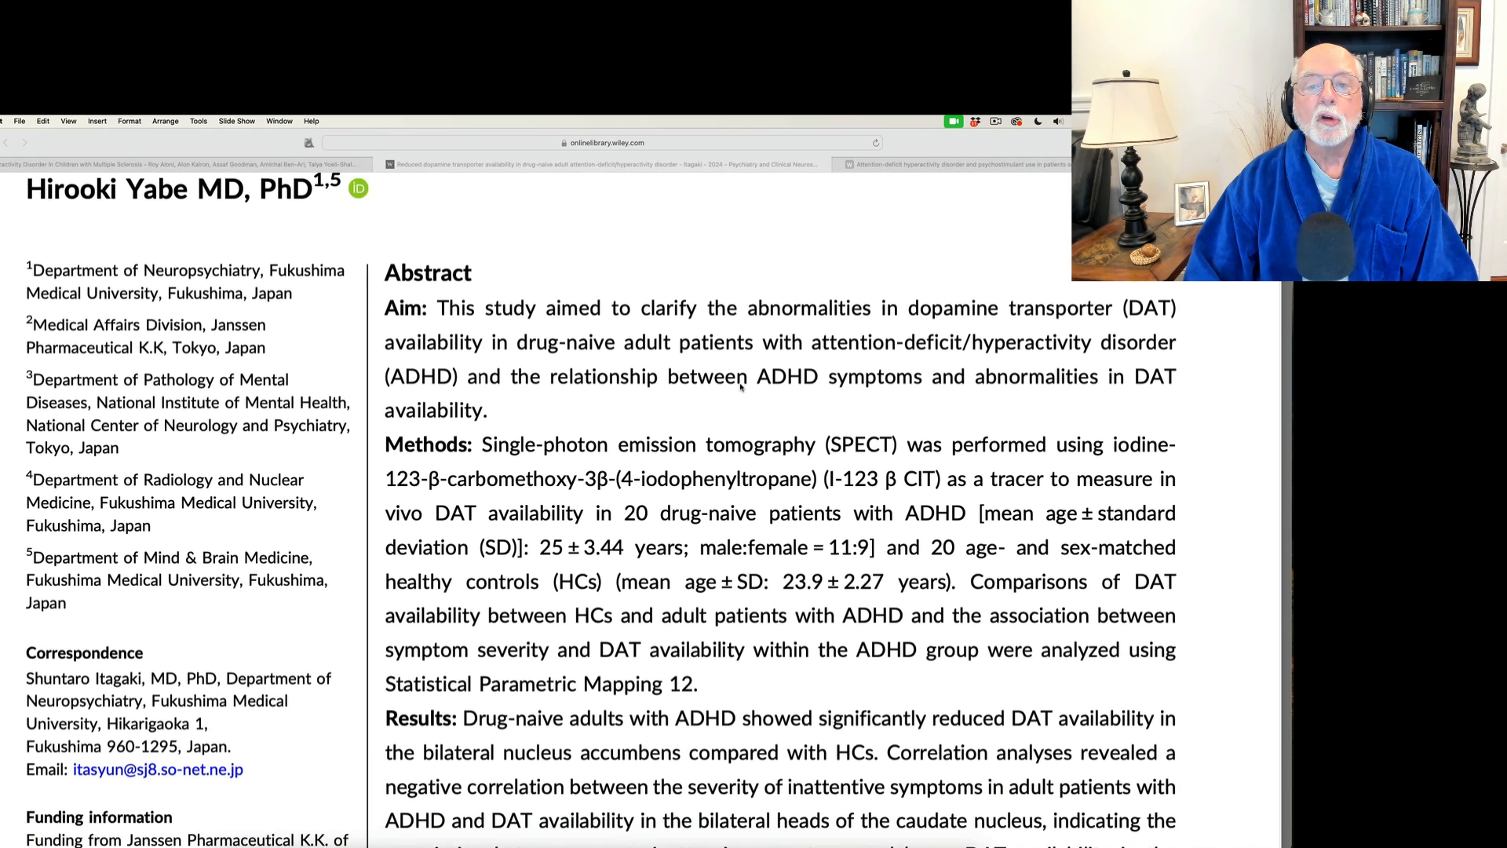
pyautogui.scroll(-3)
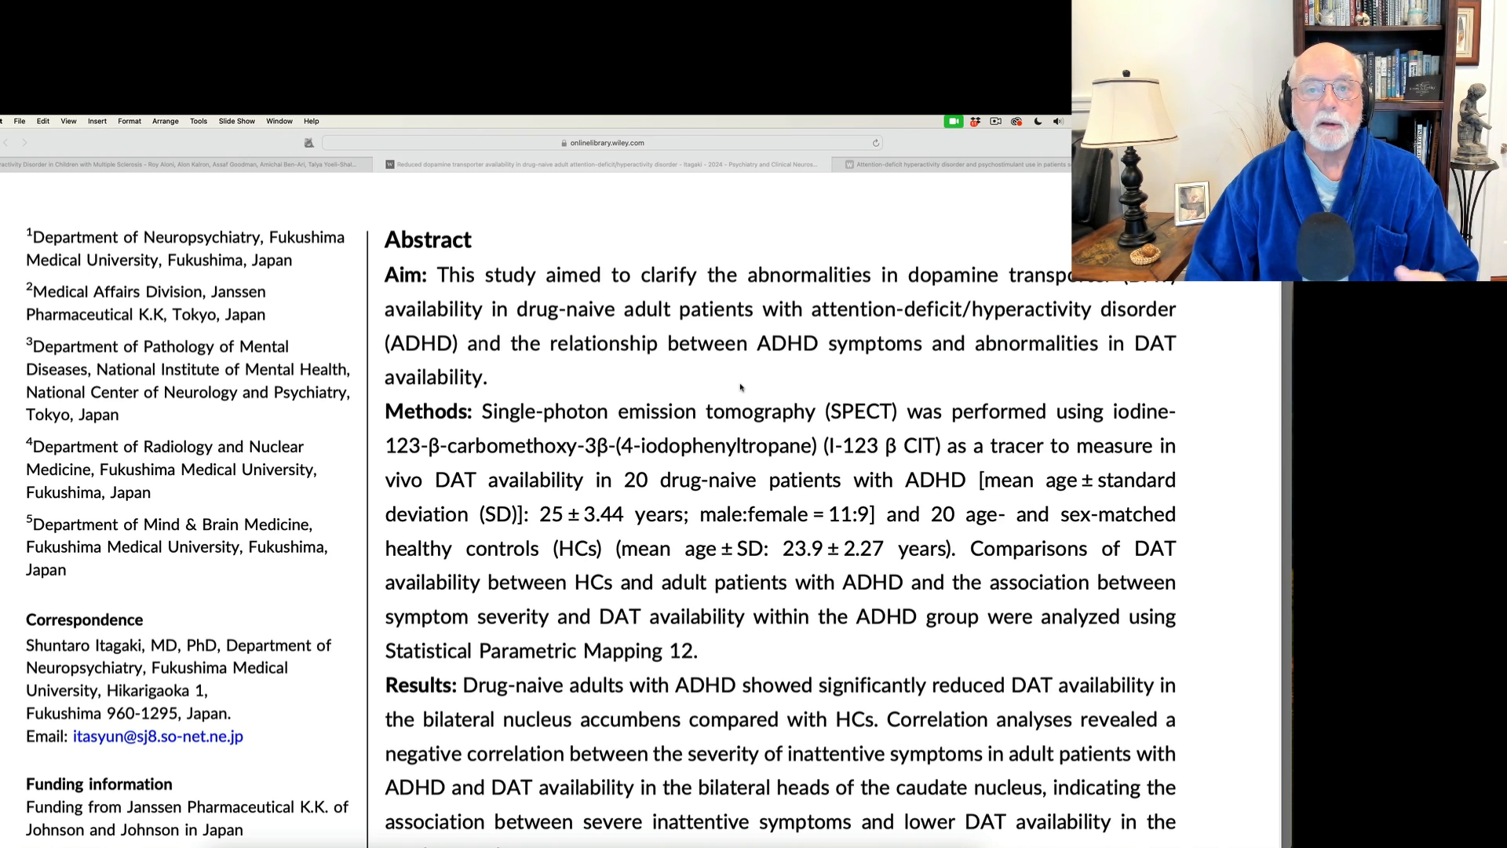
pyautogui.scroll(-3)
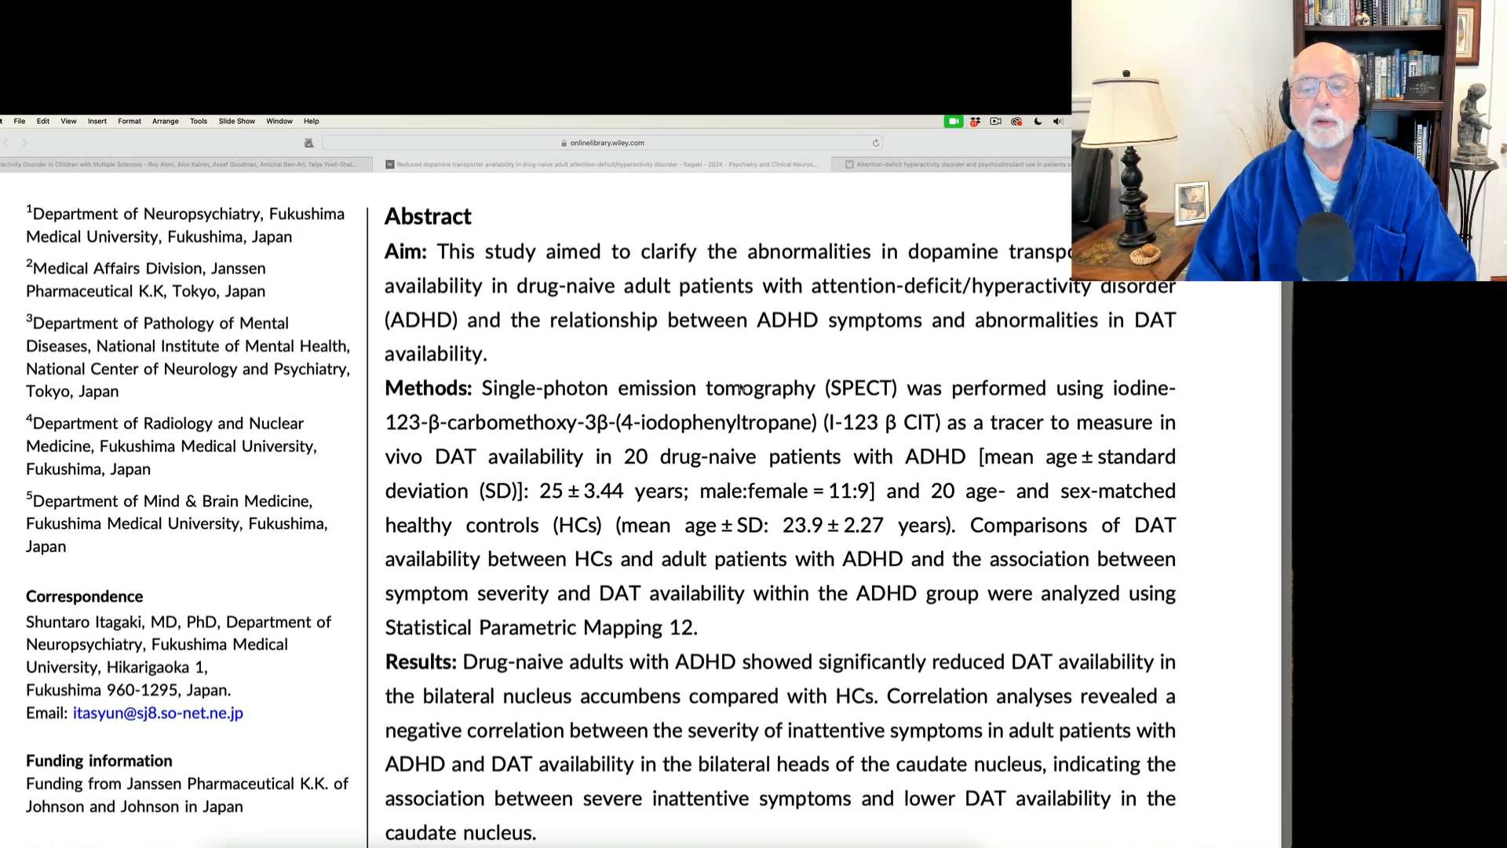
pyautogui.scroll(-3)
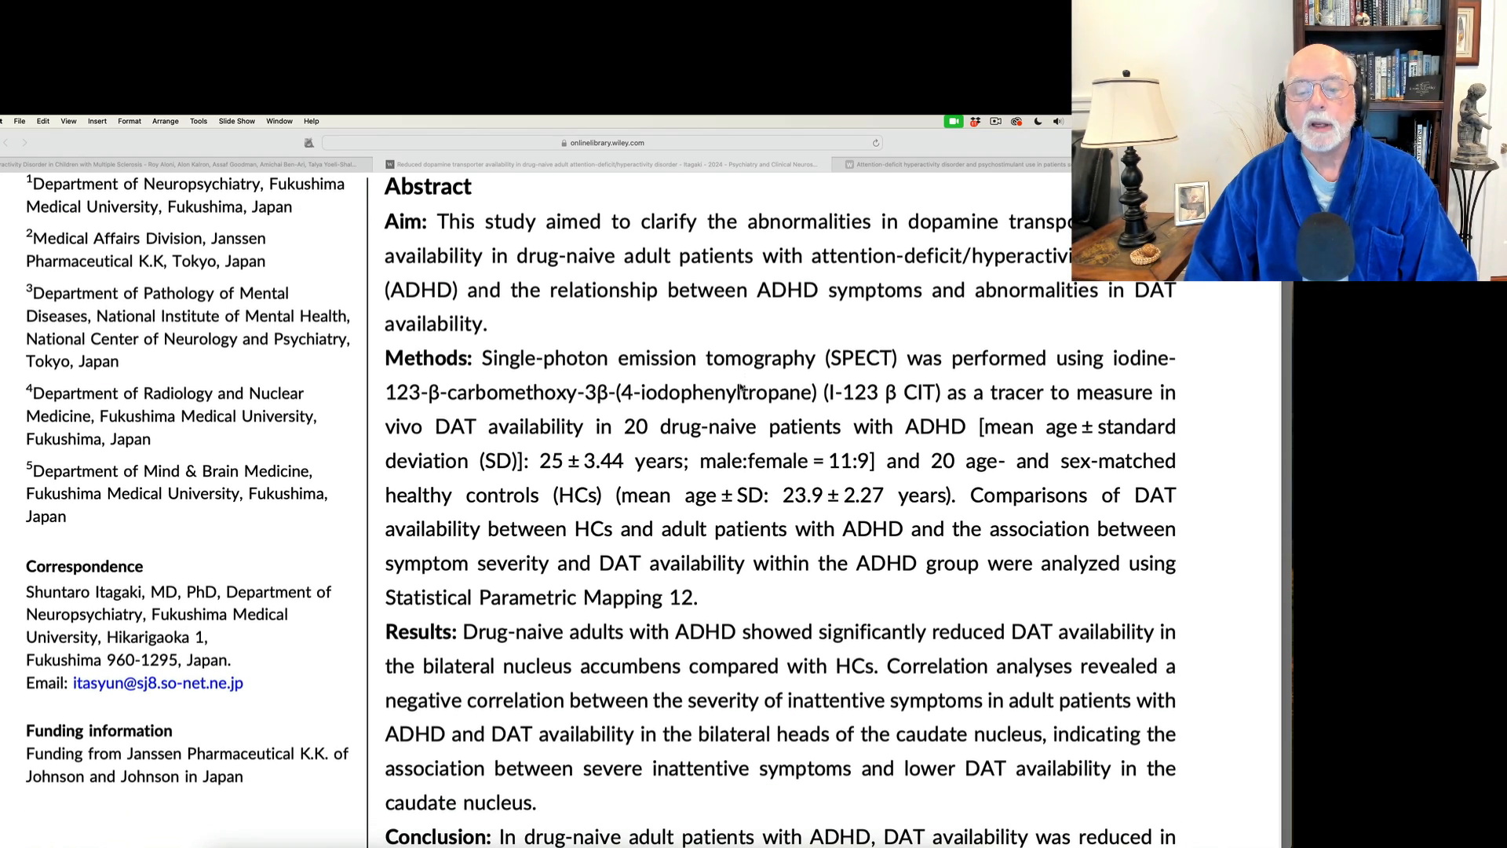
pyautogui.scroll(-3)
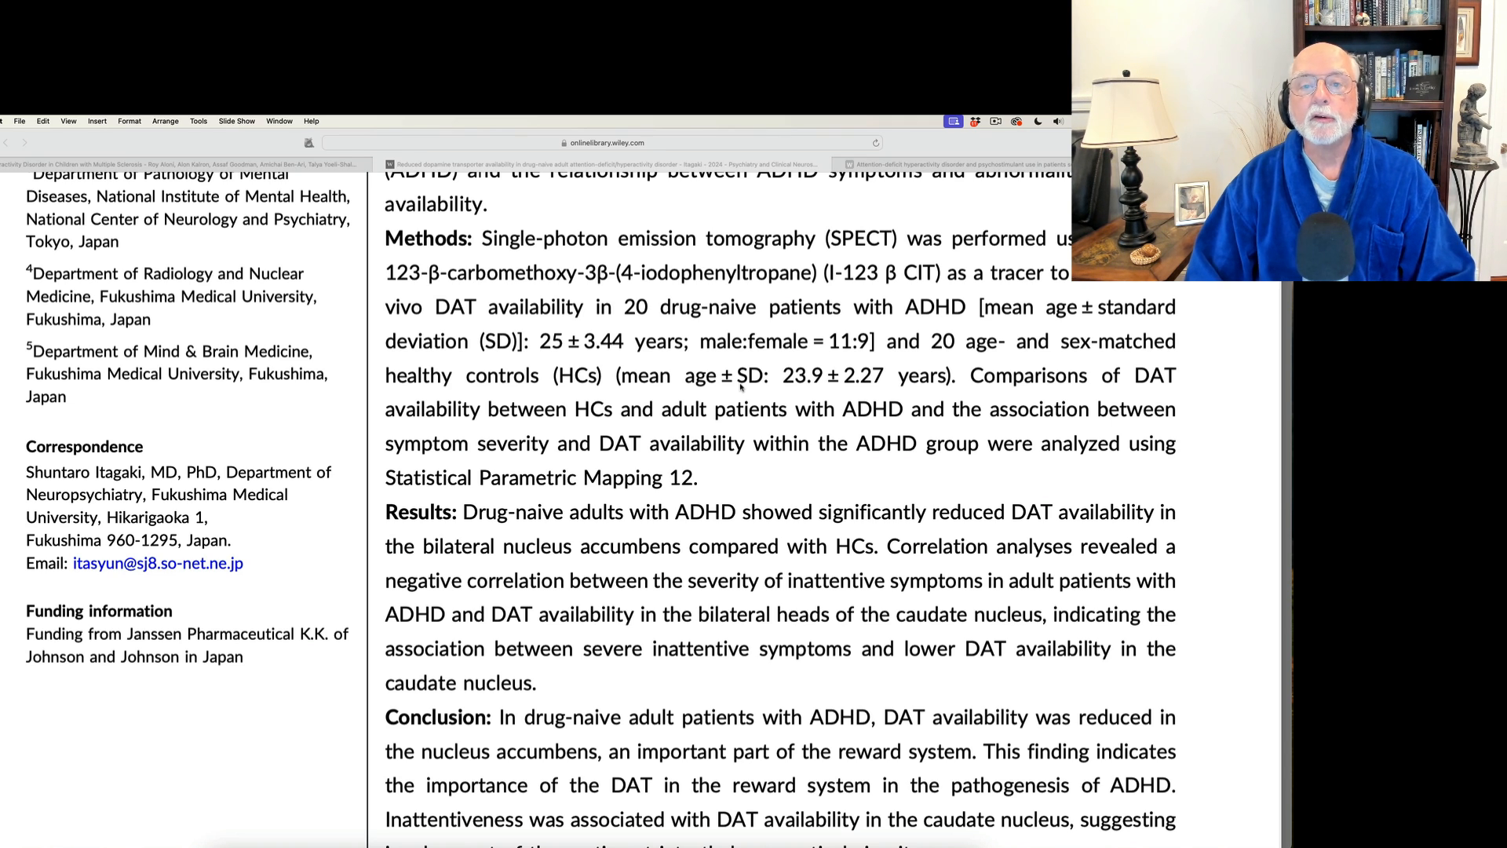
pyautogui.scroll(-3)
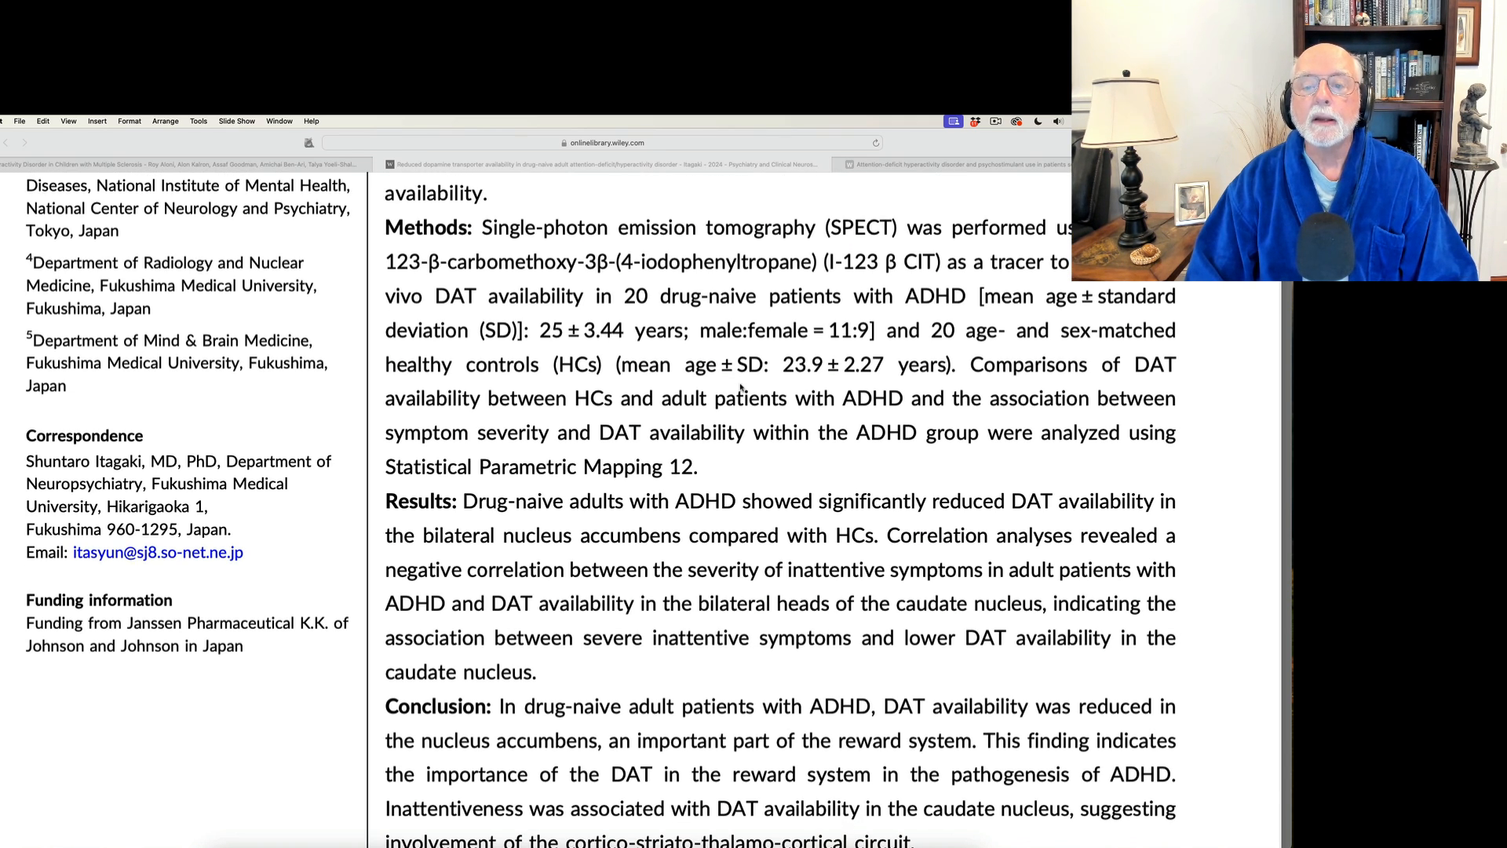
pyautogui.scroll(-3)
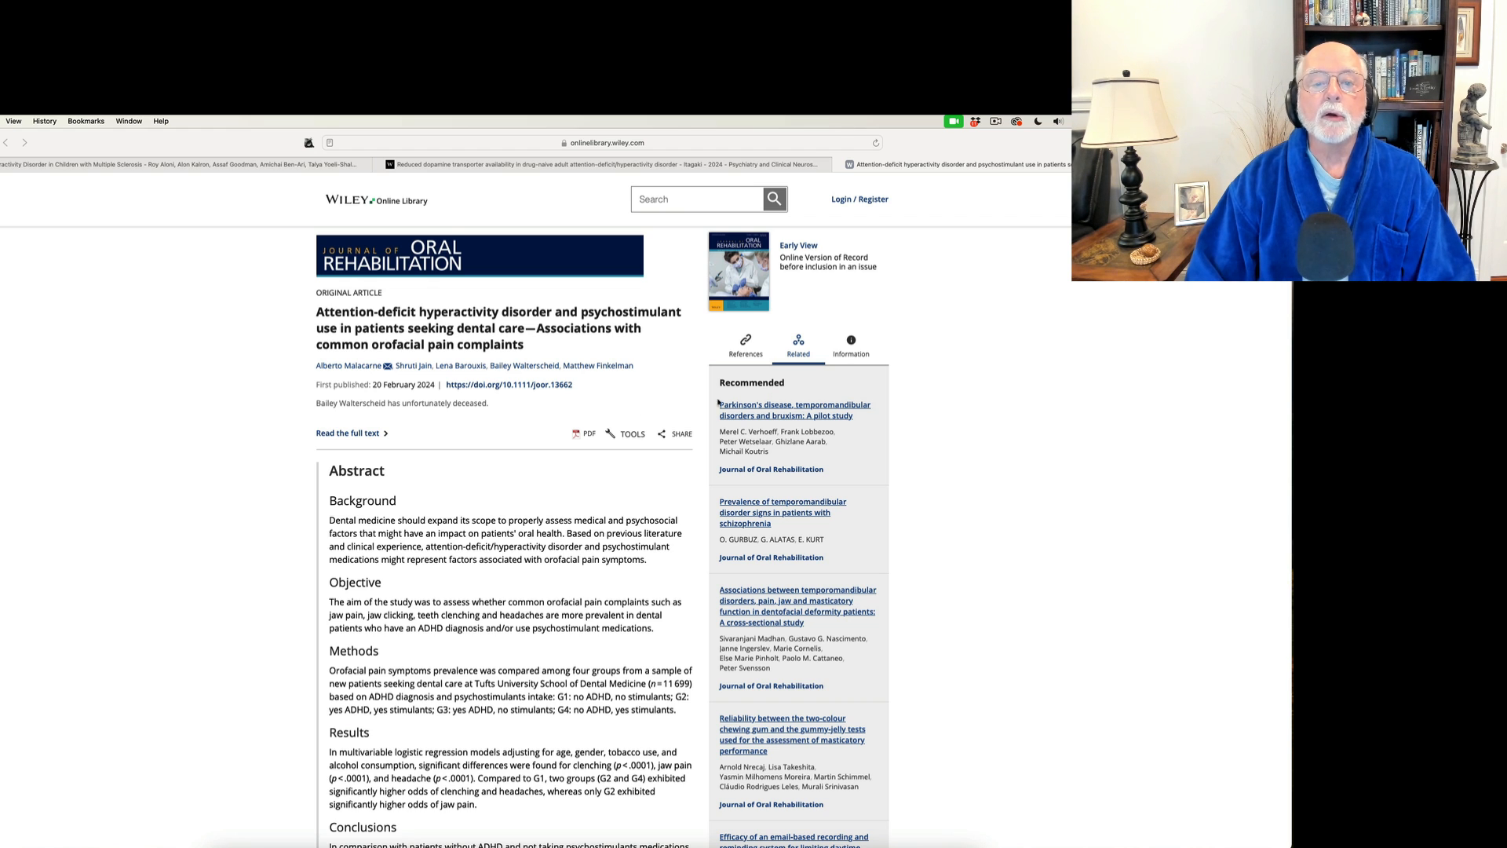
pyautogui.moveTo(526, 433)
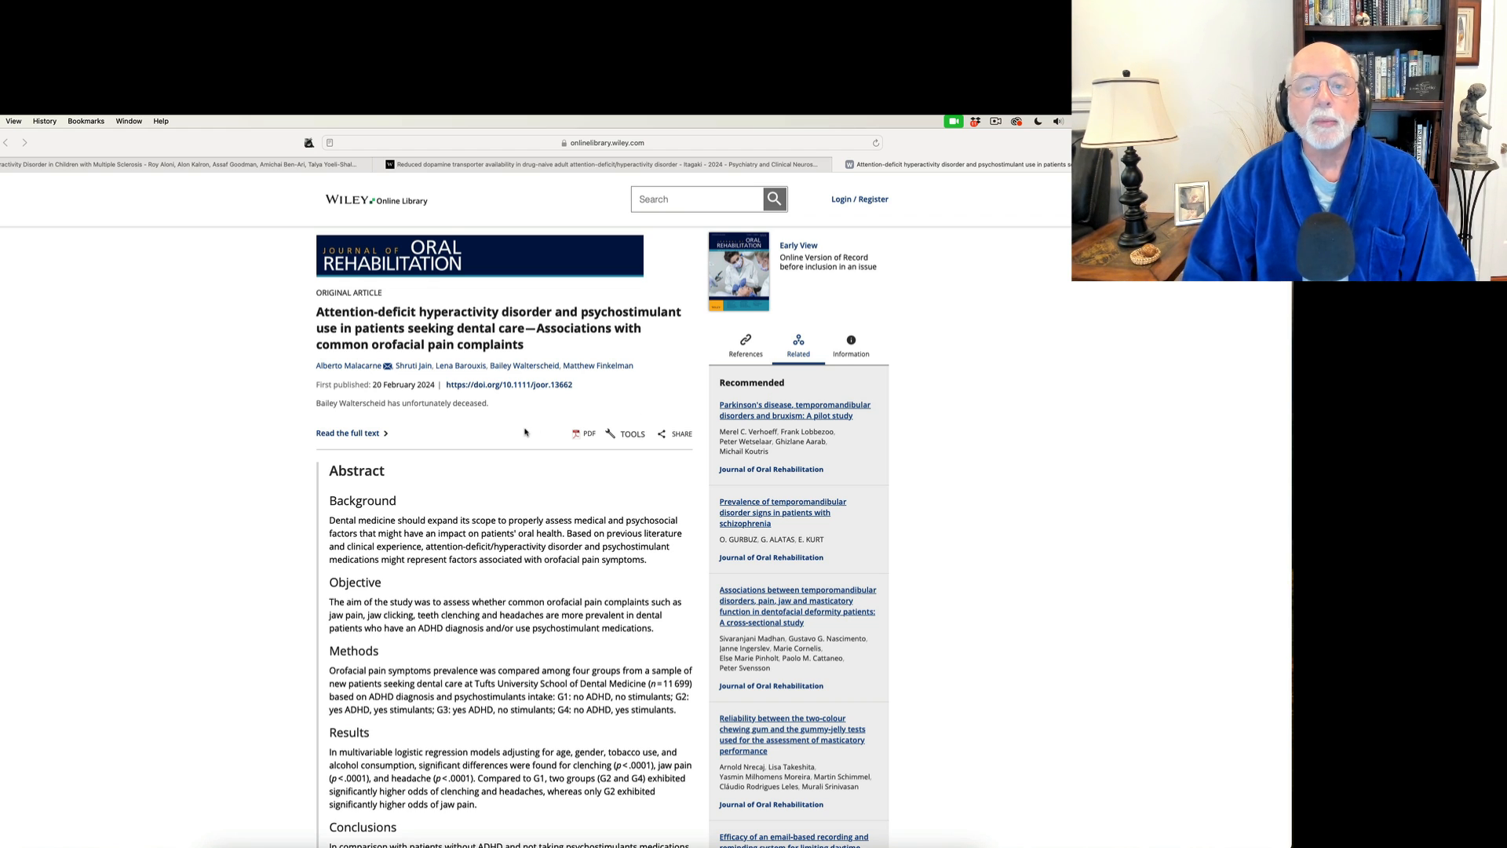
# Scroll the orofacial pain abstract down to its conclusions and conflict of interest statement
pyautogui.scroll(-3)
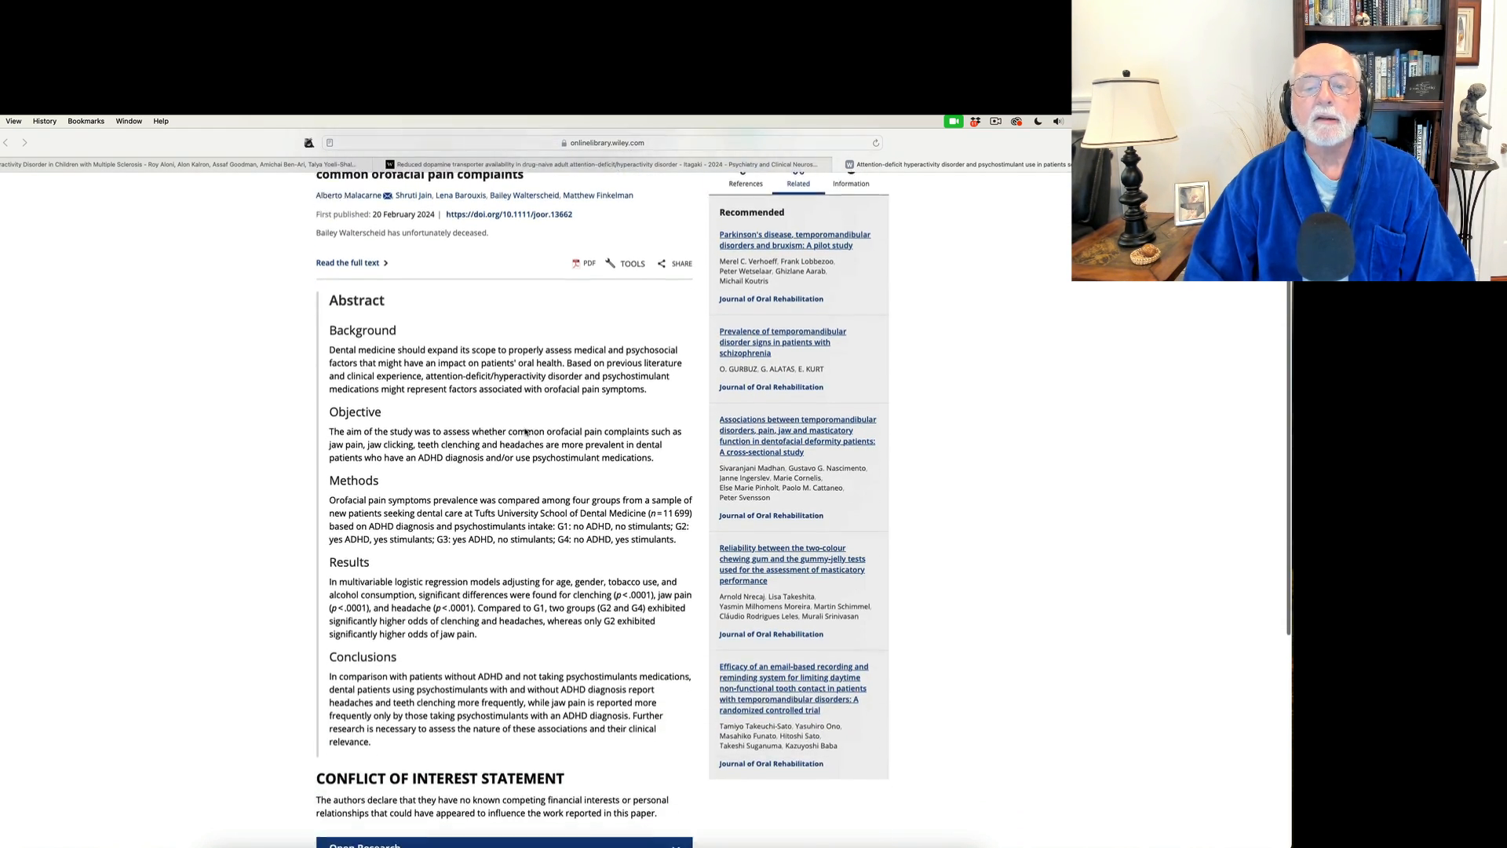
pyautogui.scroll(-3)
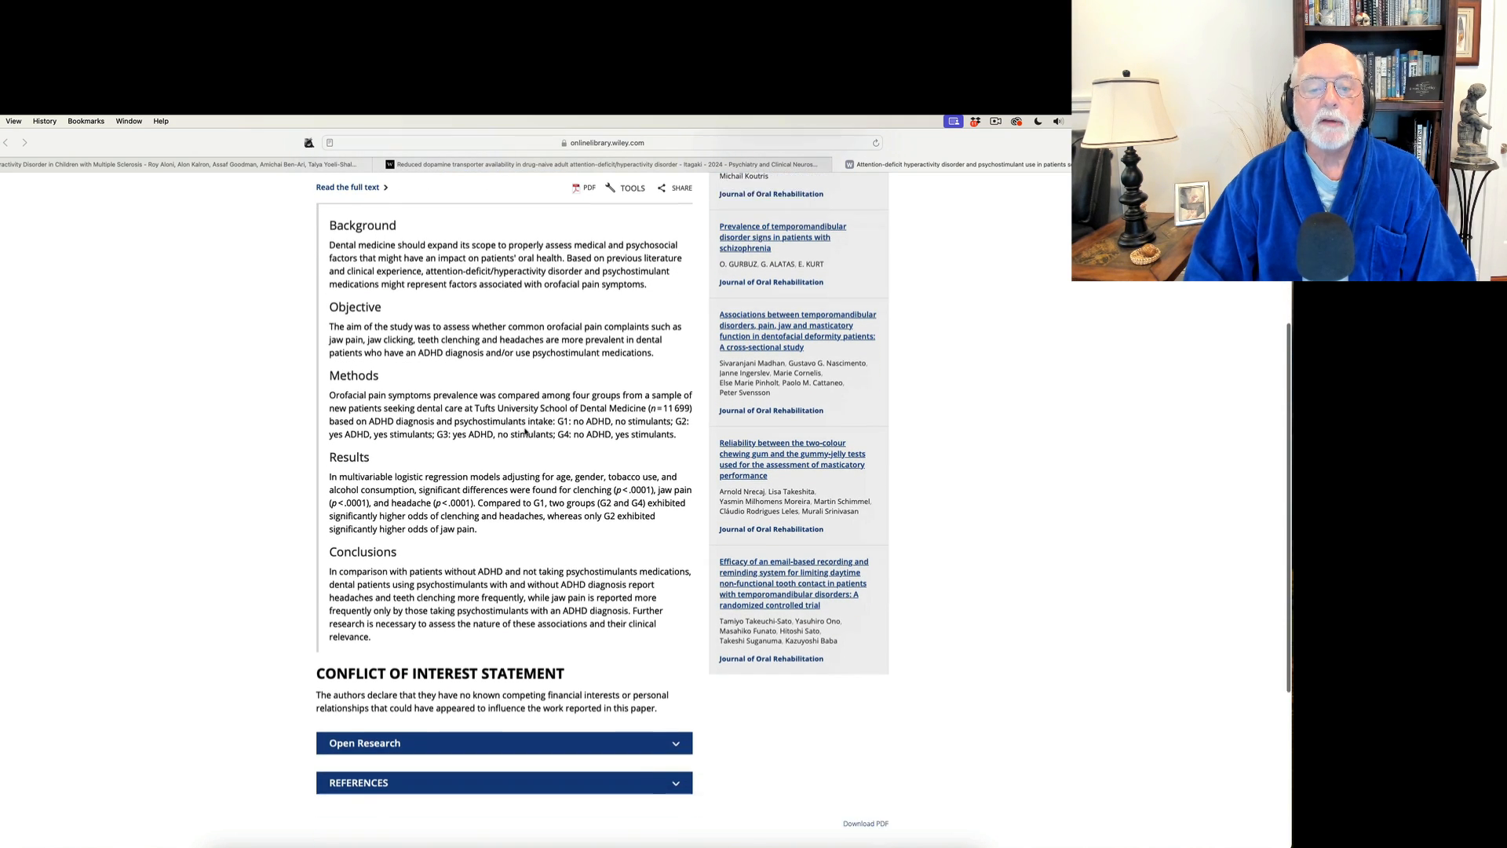
pyautogui.scroll(-3)
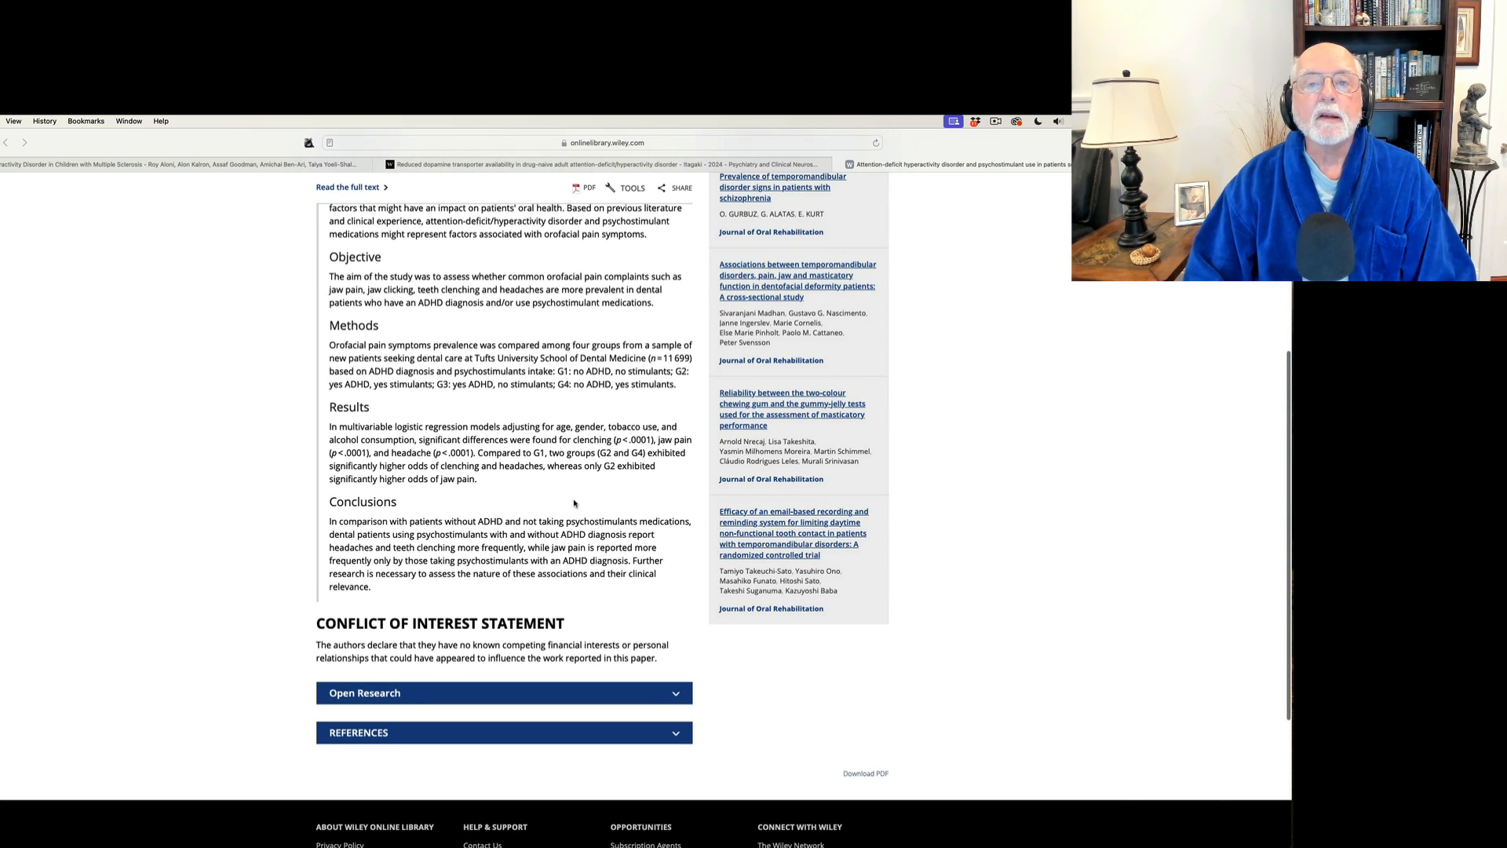
pyautogui.moveTo(577, 496)
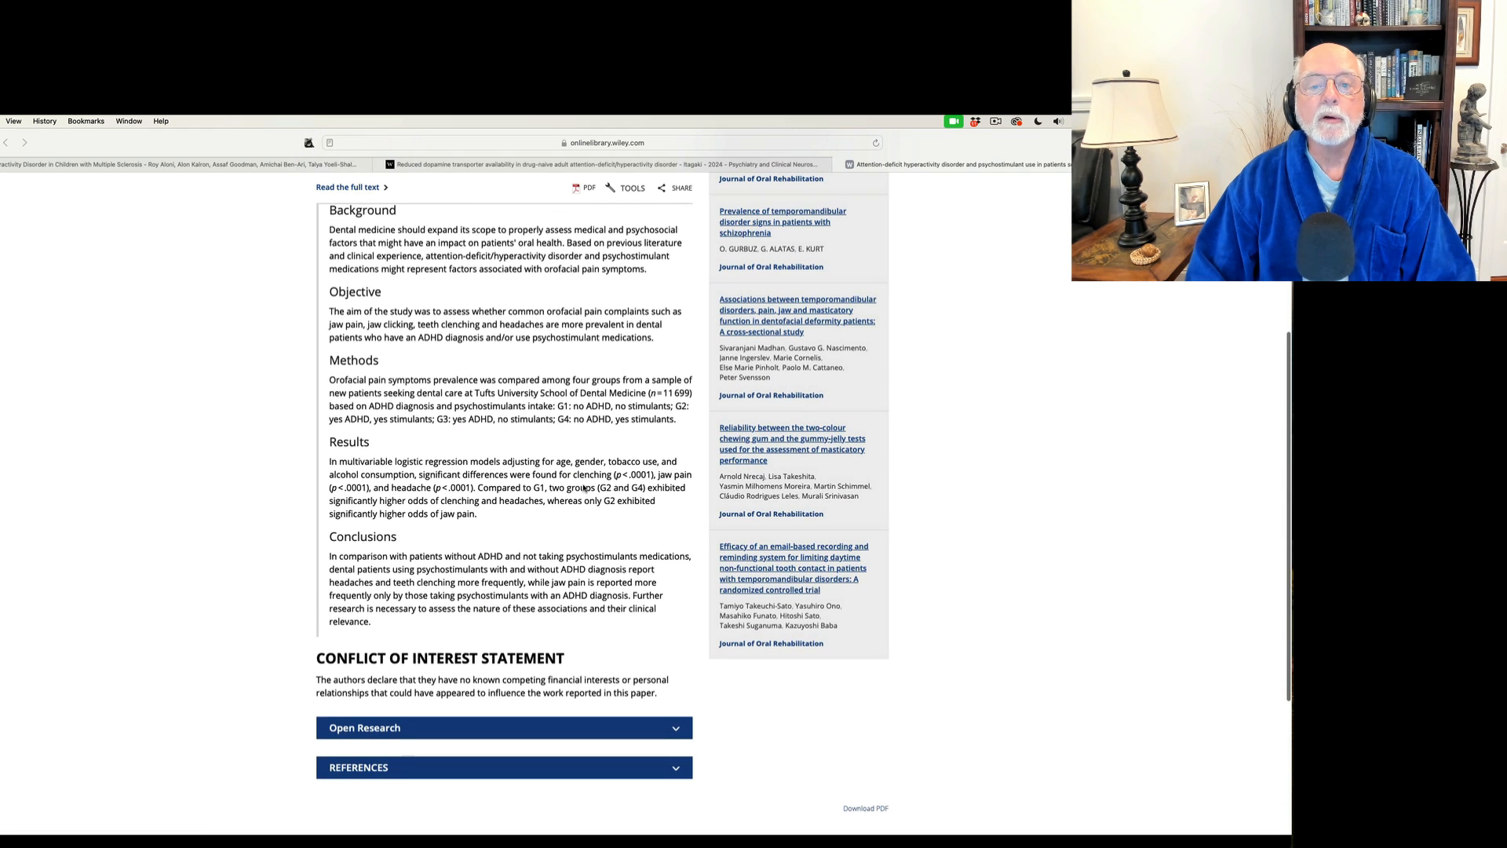
pyautogui.moveTo(584, 487)
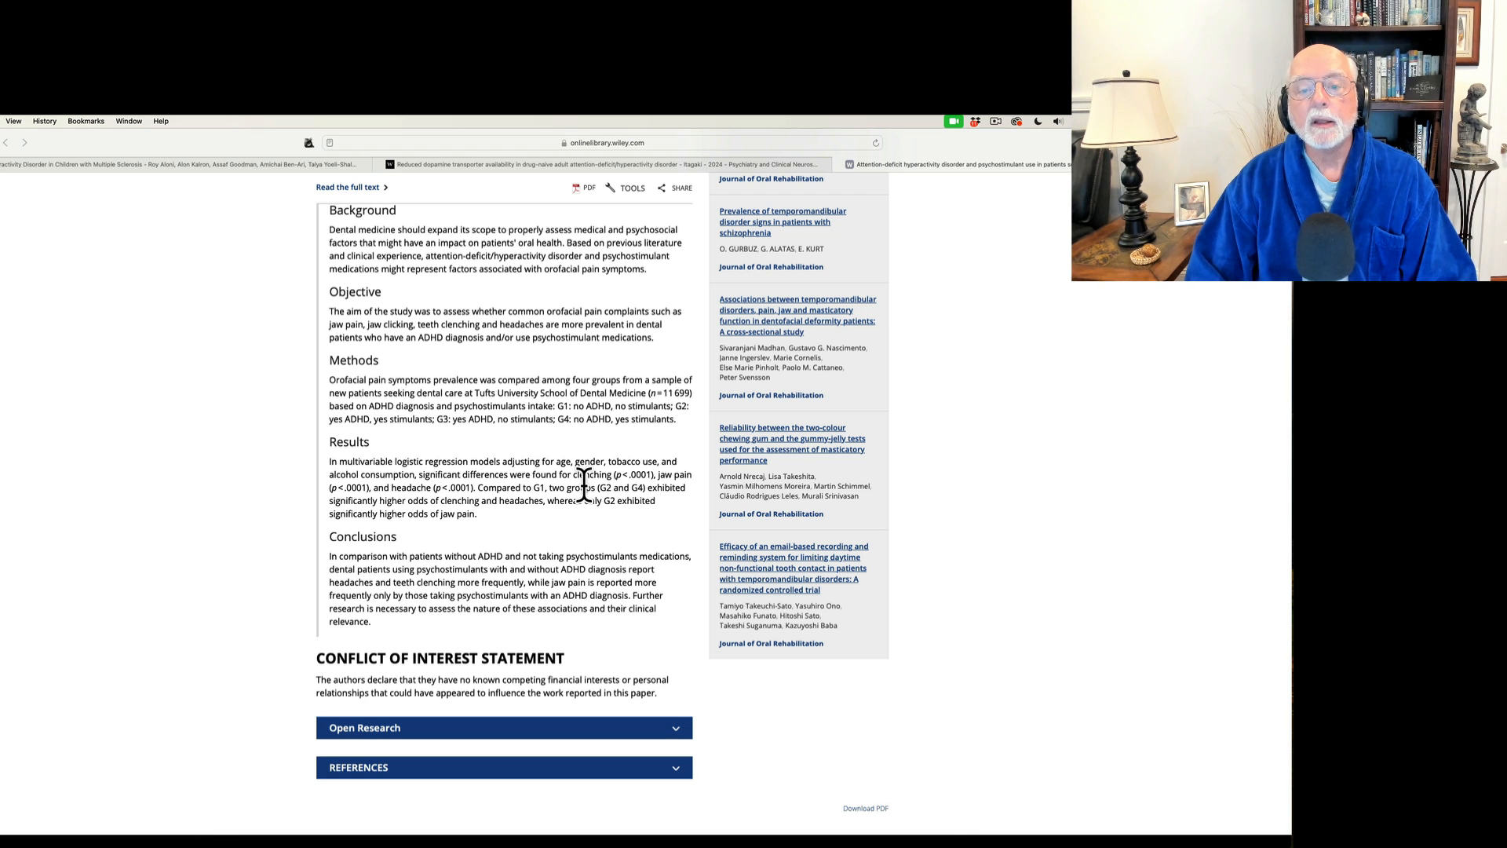
pyautogui.scroll(-3)
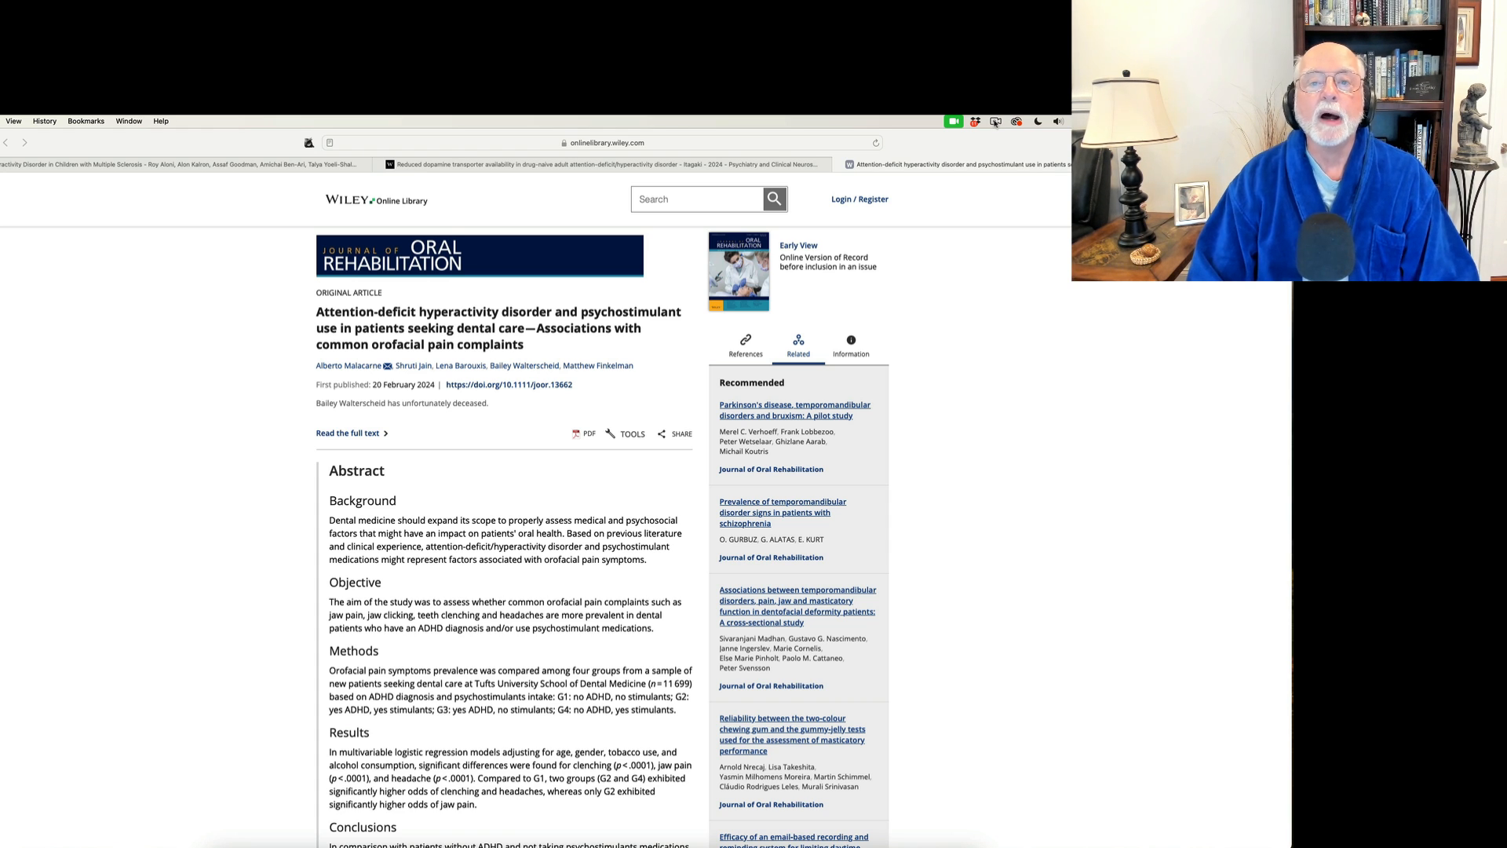
pyautogui.click(954, 120)
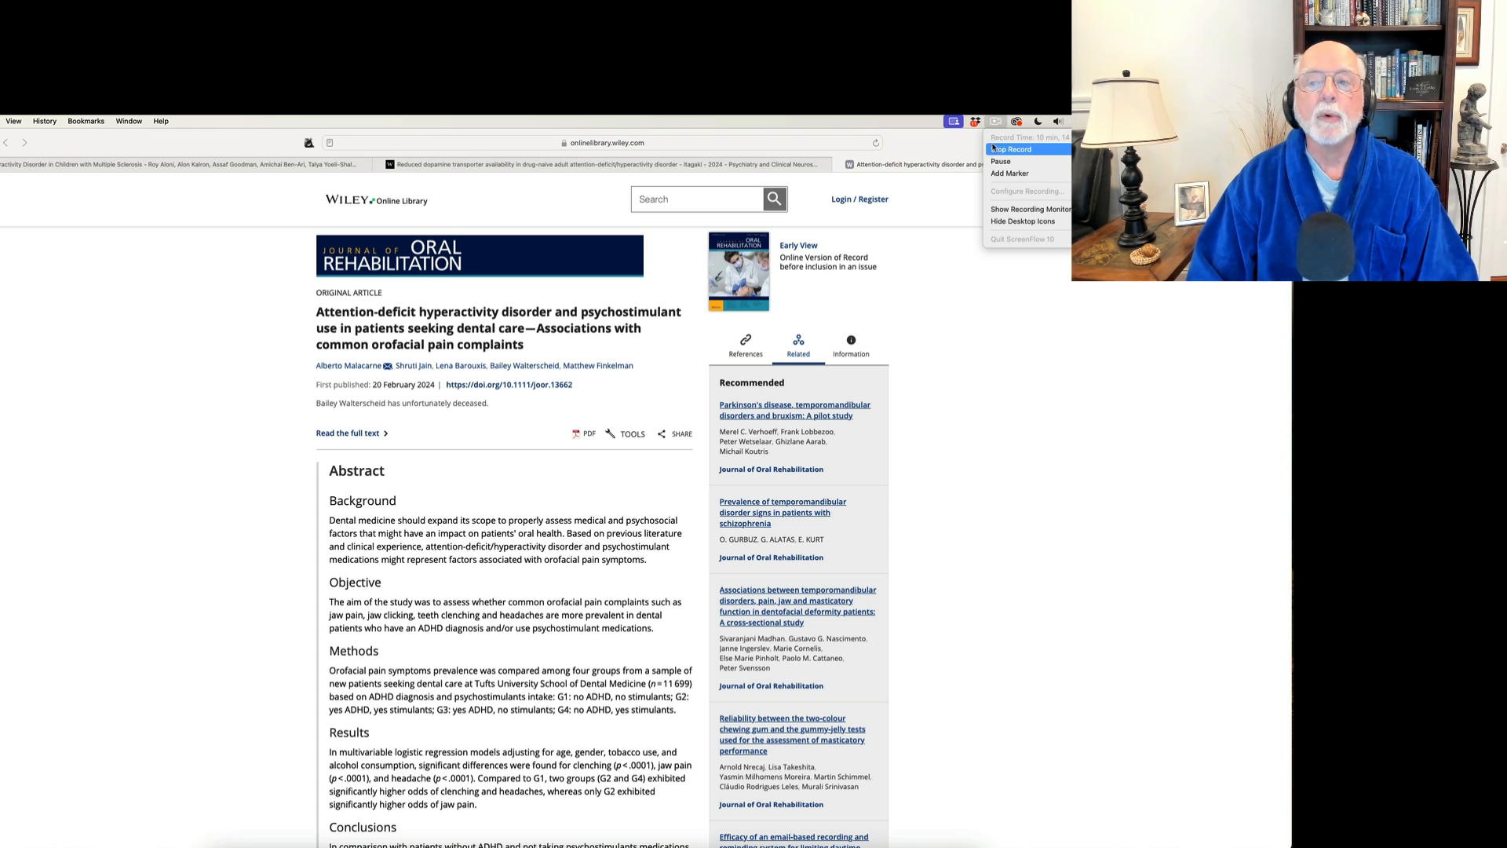